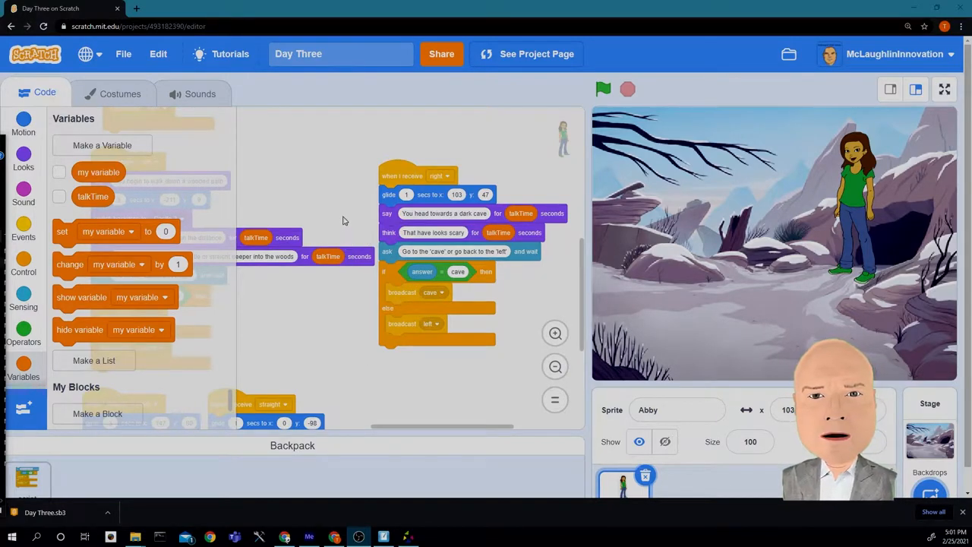
After checking the storyboard, add a 'when I receive cave' hat block to Abby's scripts.
left_click(382, 535)
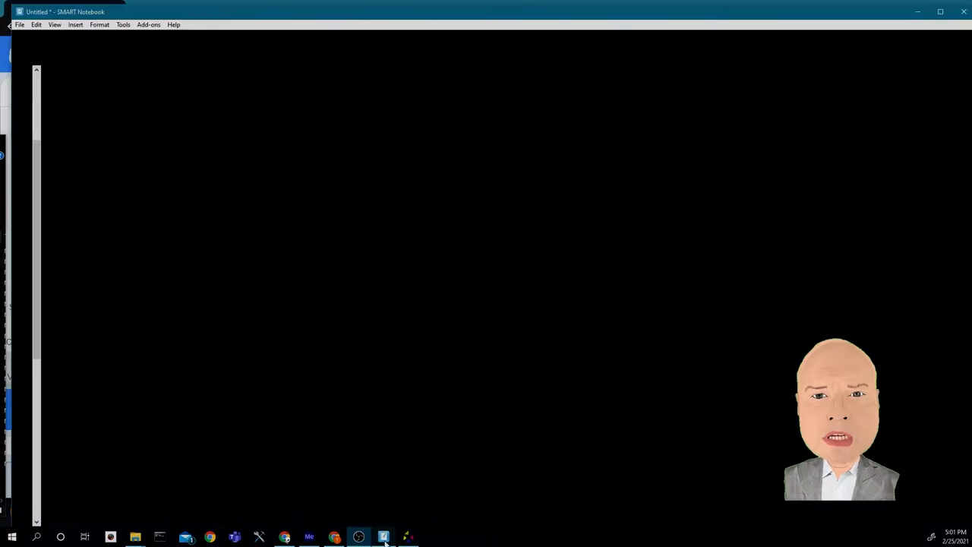
left_click(380, 535)
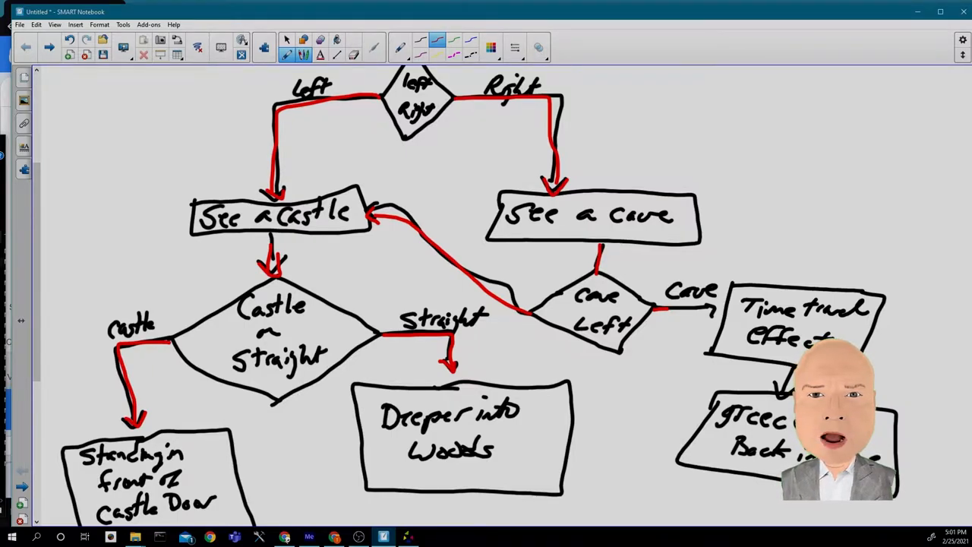
mouse_move(801, 155)
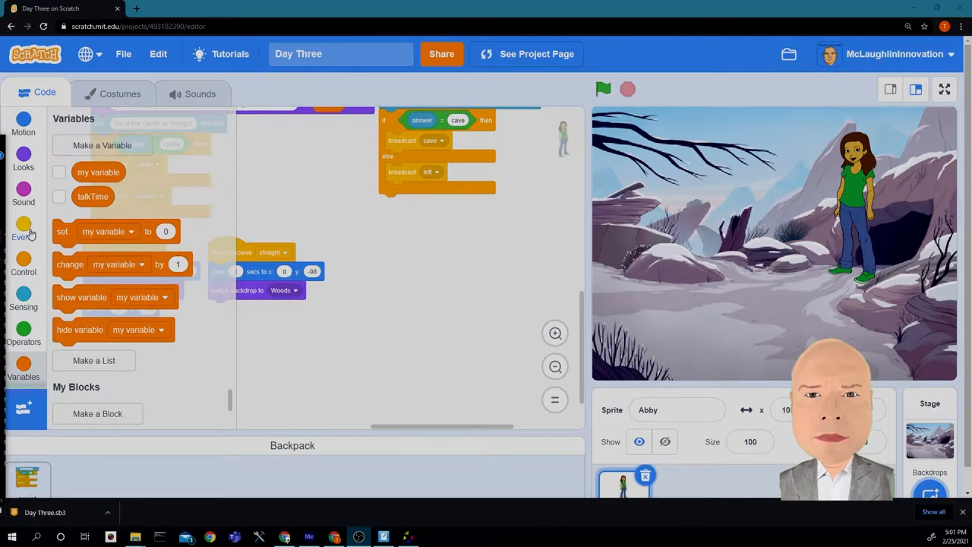
left_click(24, 228)
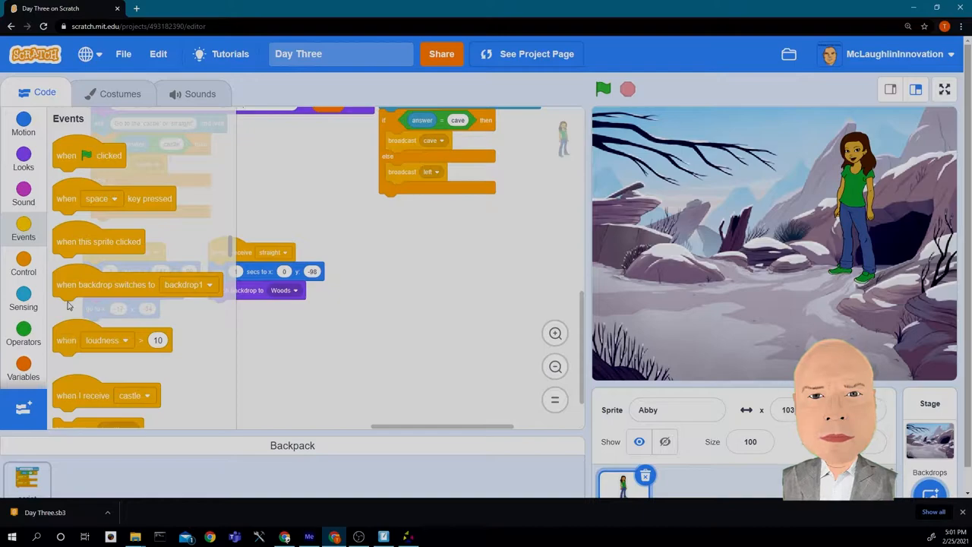
scroll("down", 3)
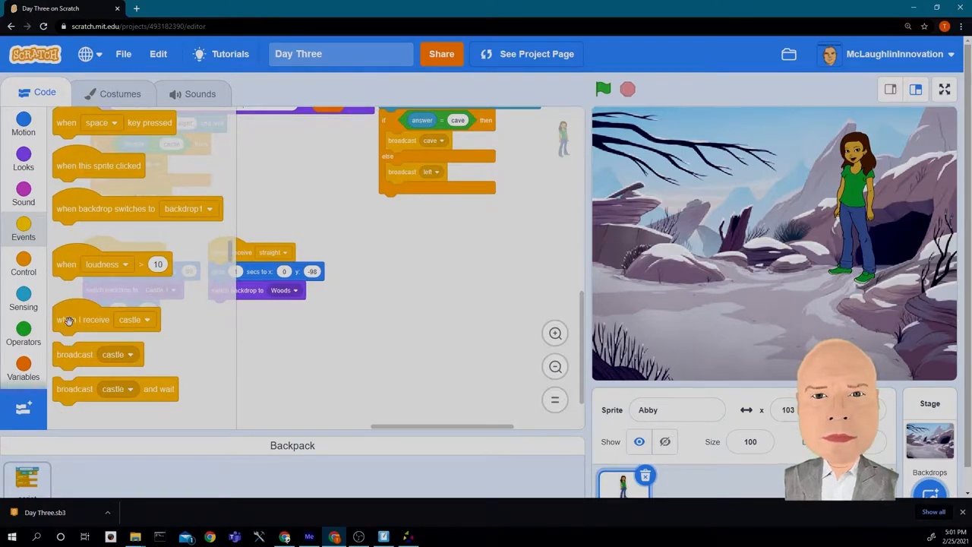
left_click_drag(82, 319, 452, 261)
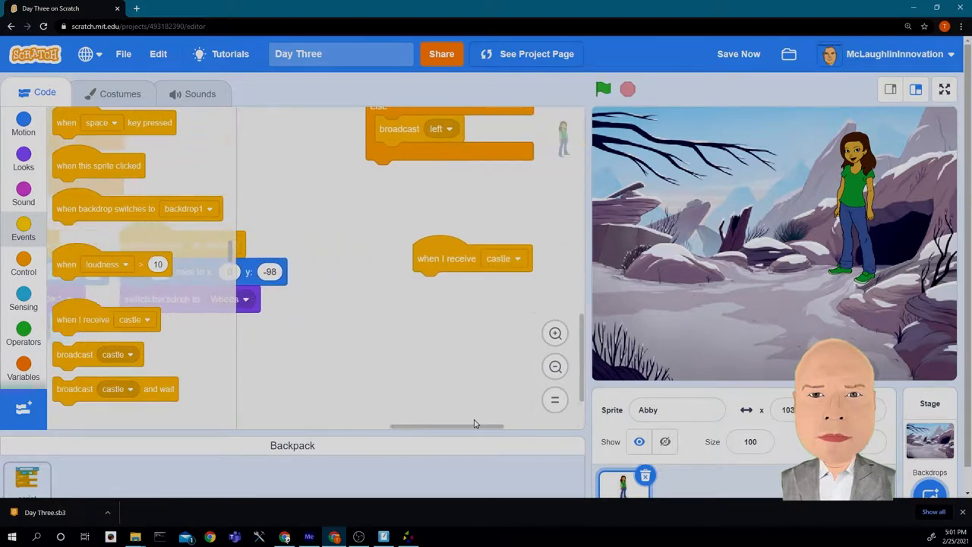
left_click(477, 258)
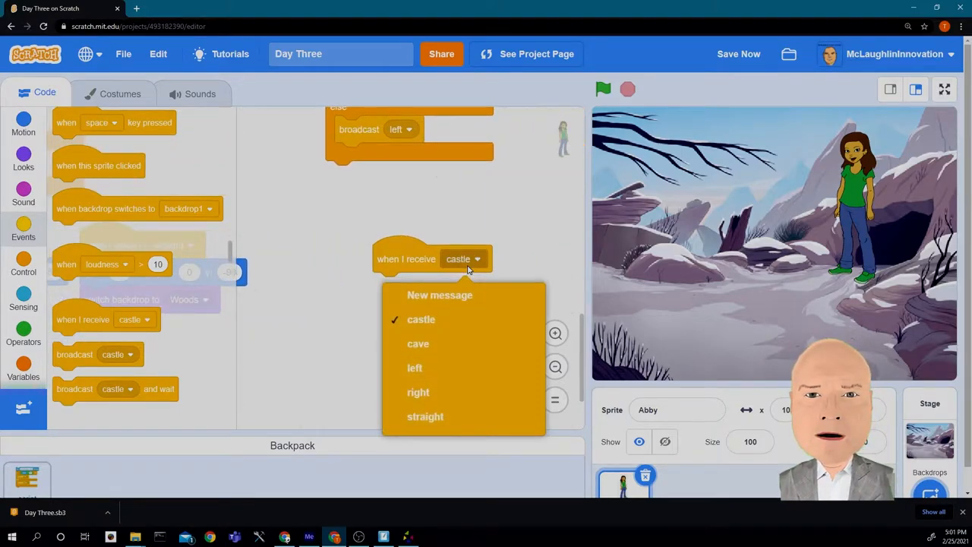
mouse_move(418, 344)
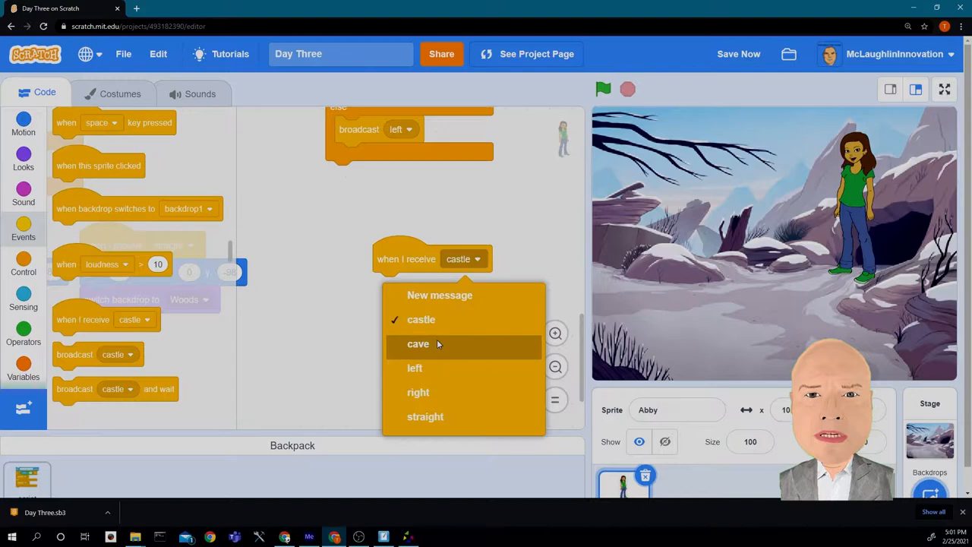
left_click(418, 344)
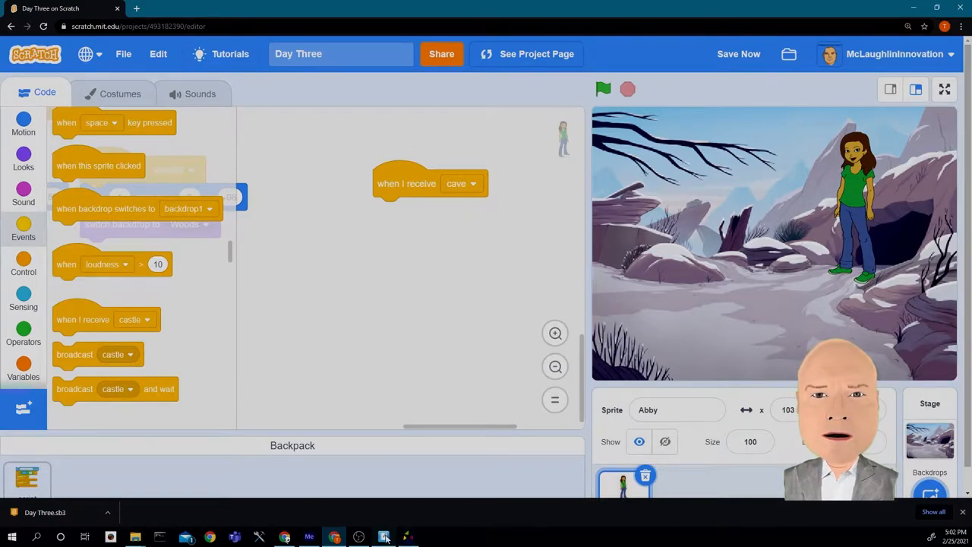
left_click(385, 535)
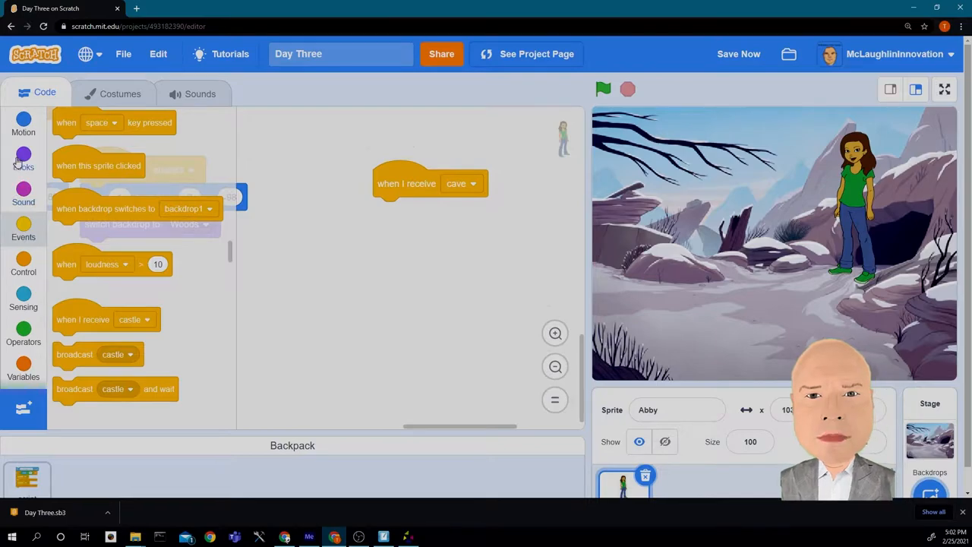
Under the cave script, switch backdrop to Galaxy and attach a repeat 10 loop.
left_click(23, 159)
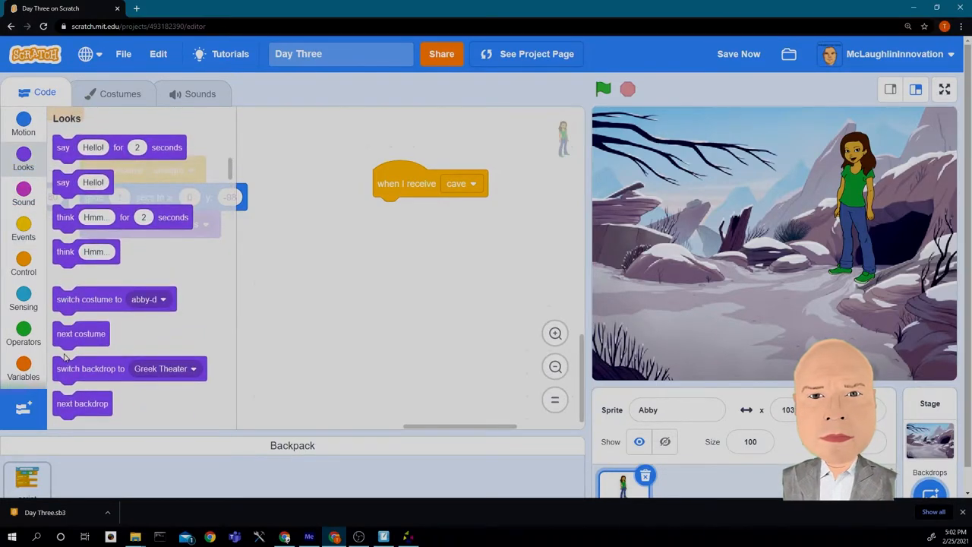
left_click_drag(90, 368, 415, 211)
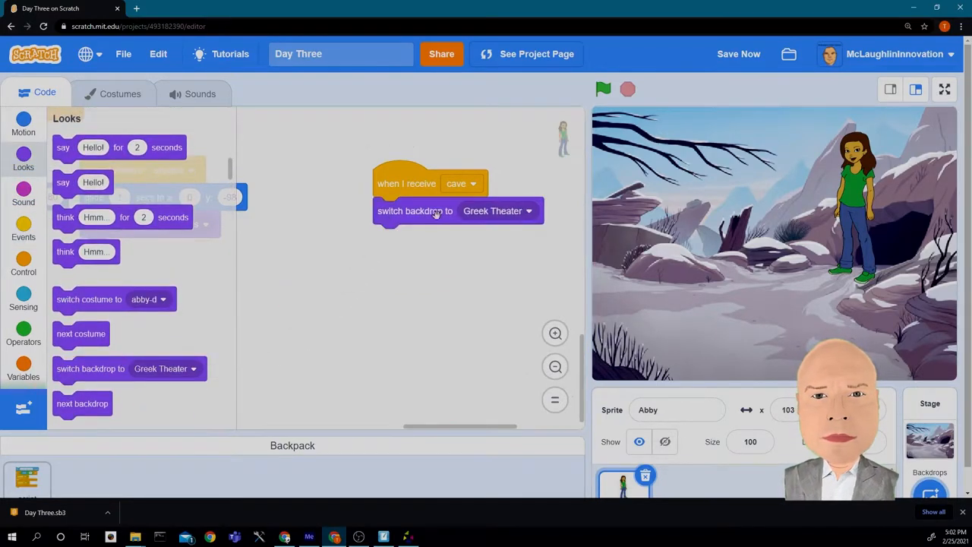
left_click(496, 210)
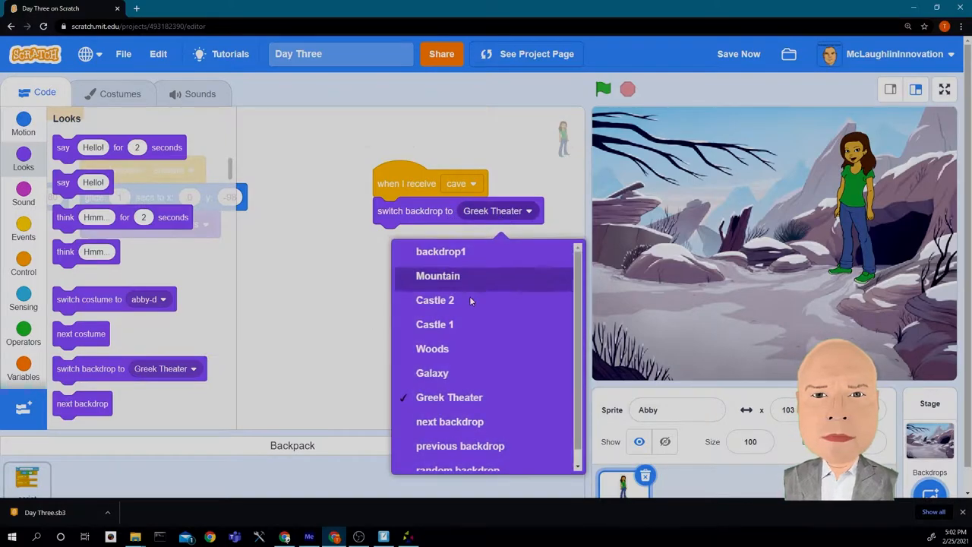
left_click(432, 373)
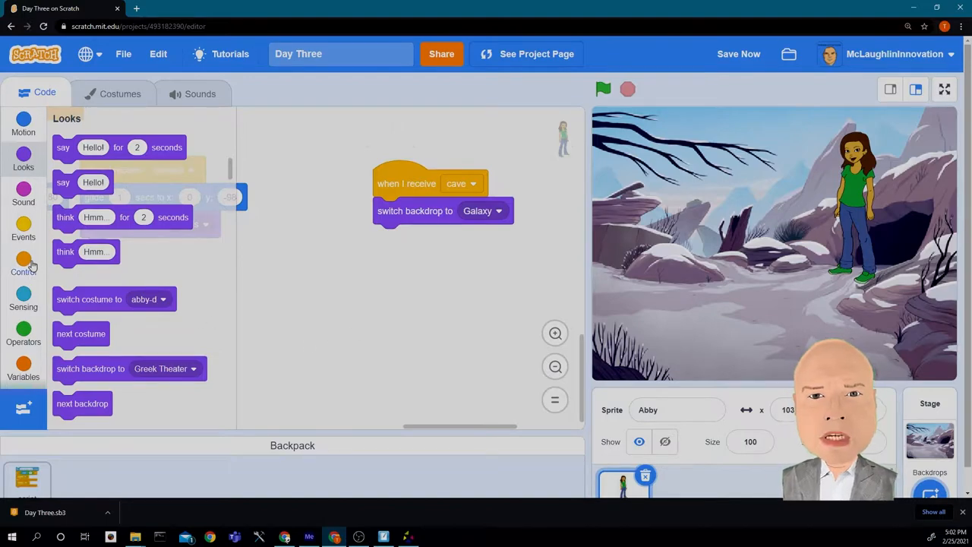
left_click(23, 262)
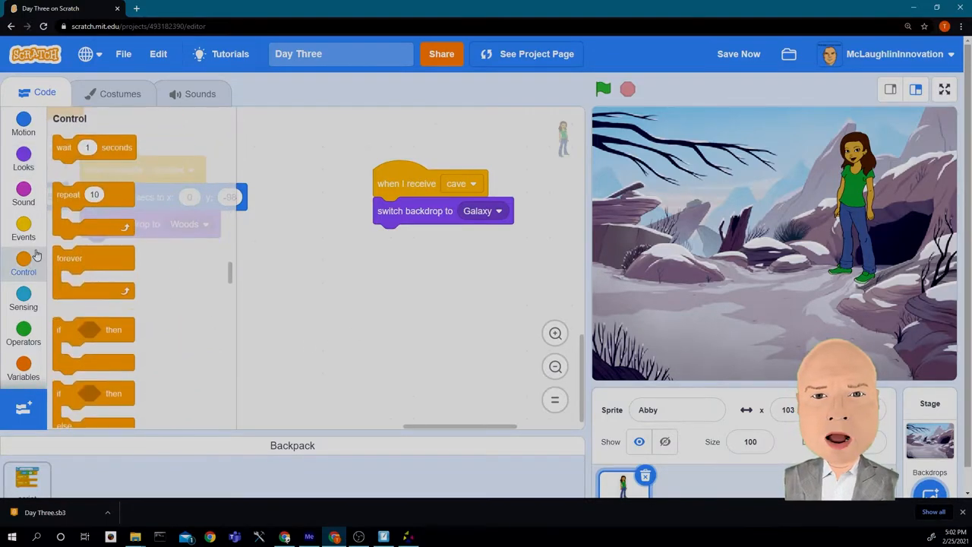
left_click_drag(68, 194, 391, 238)
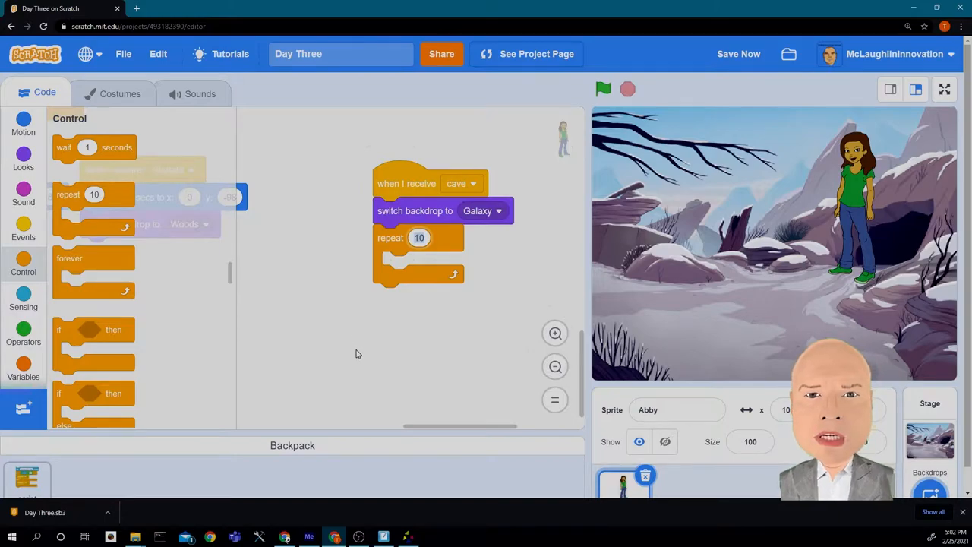
mouse_move(362, 353)
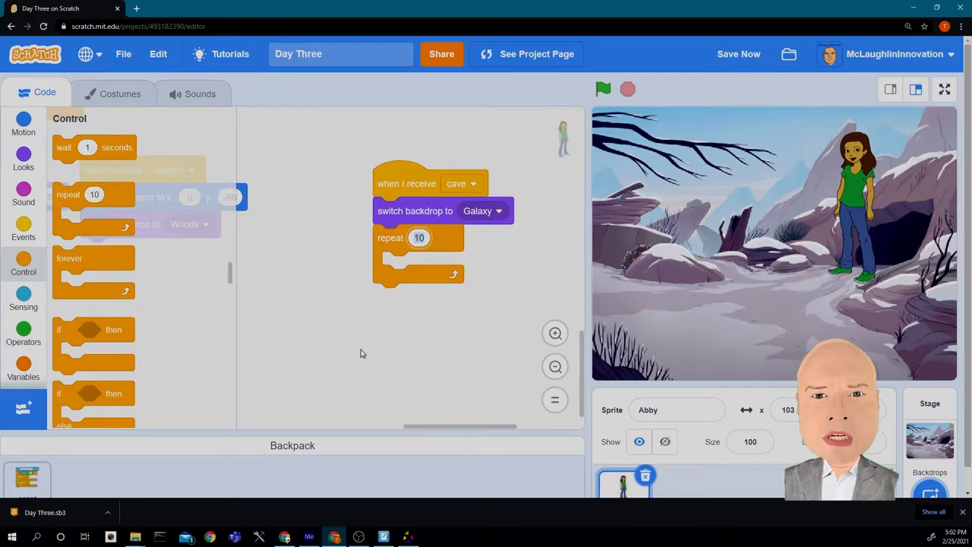
Set rotation style to all around just above the loop and make it repeat 48 times.
left_click(22, 155)
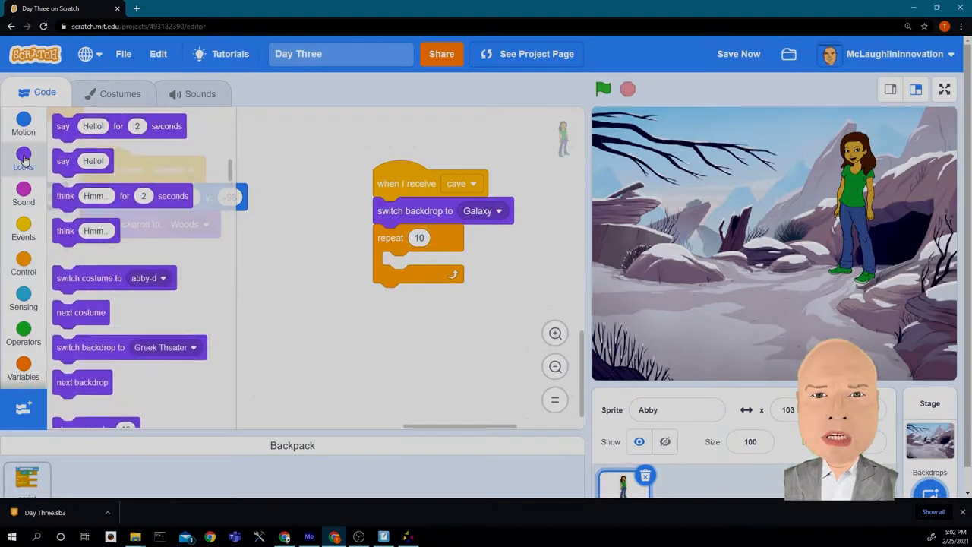
scroll("down", 3)
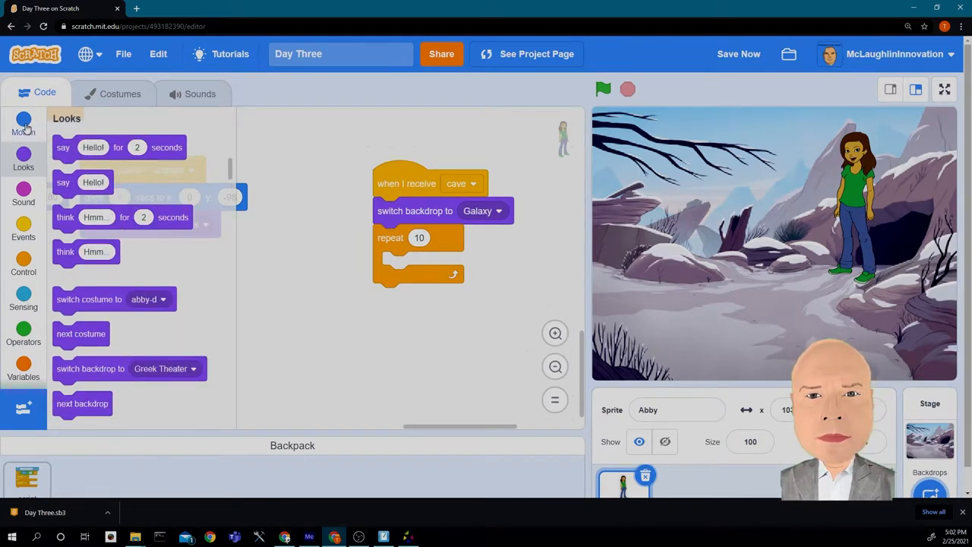
left_click(23, 123)
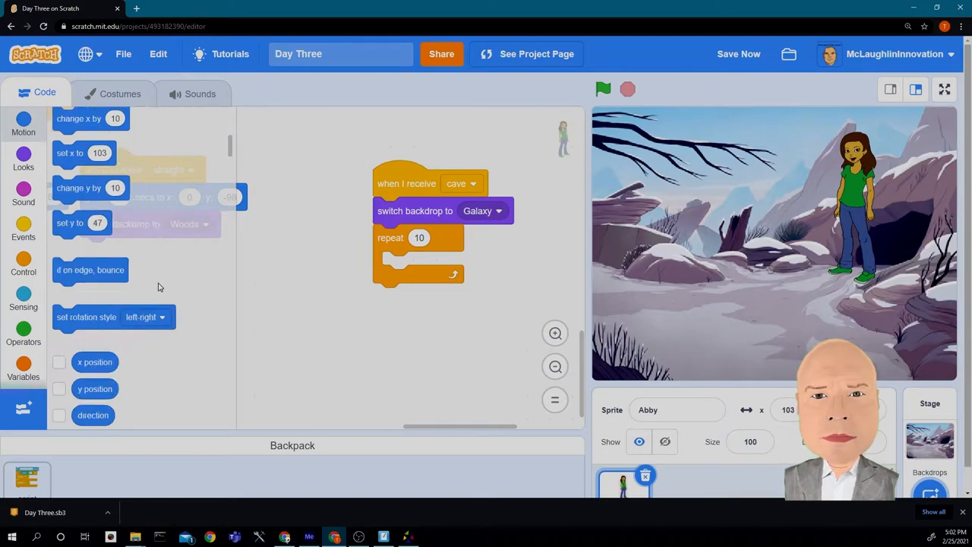
left_click_drag(114, 316, 438, 262)
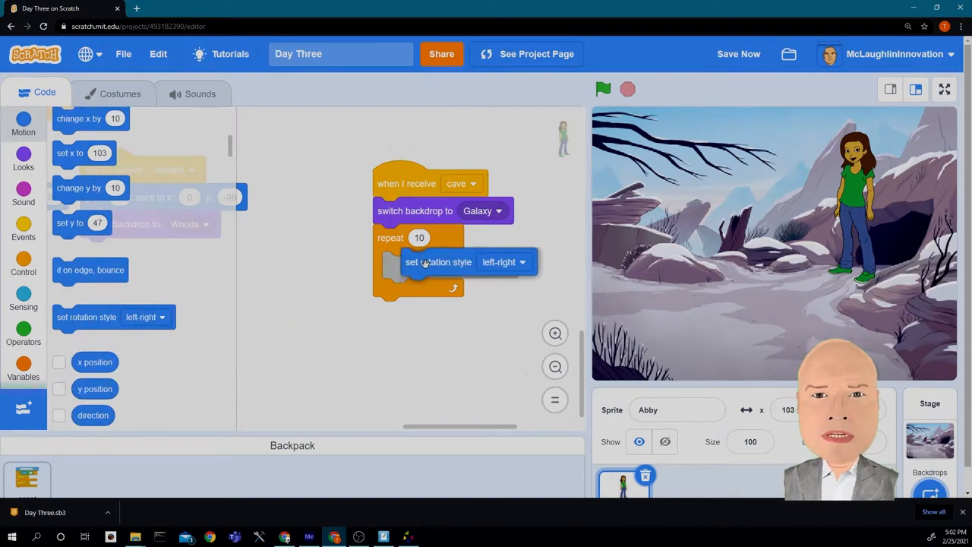
left_click_drag(438, 261, 410, 236)
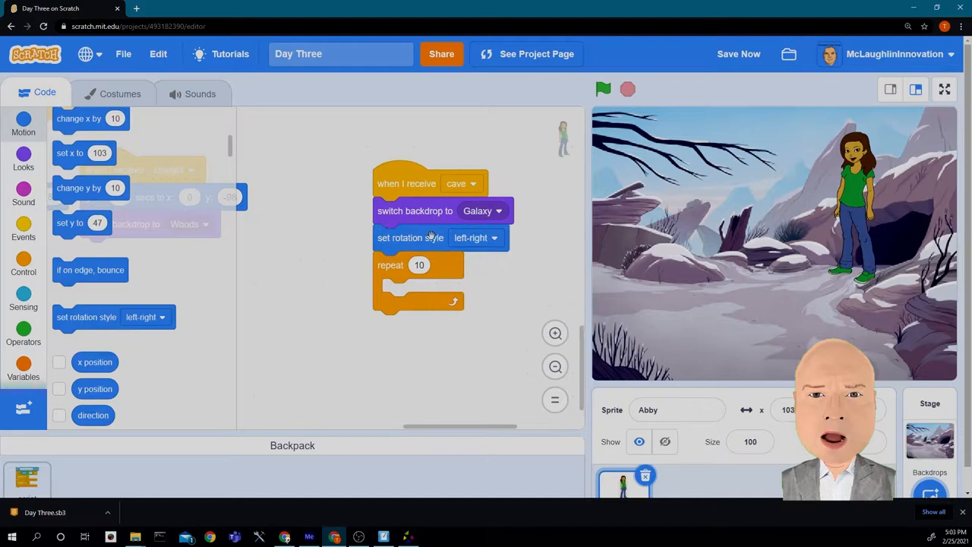
left_click(496, 238)
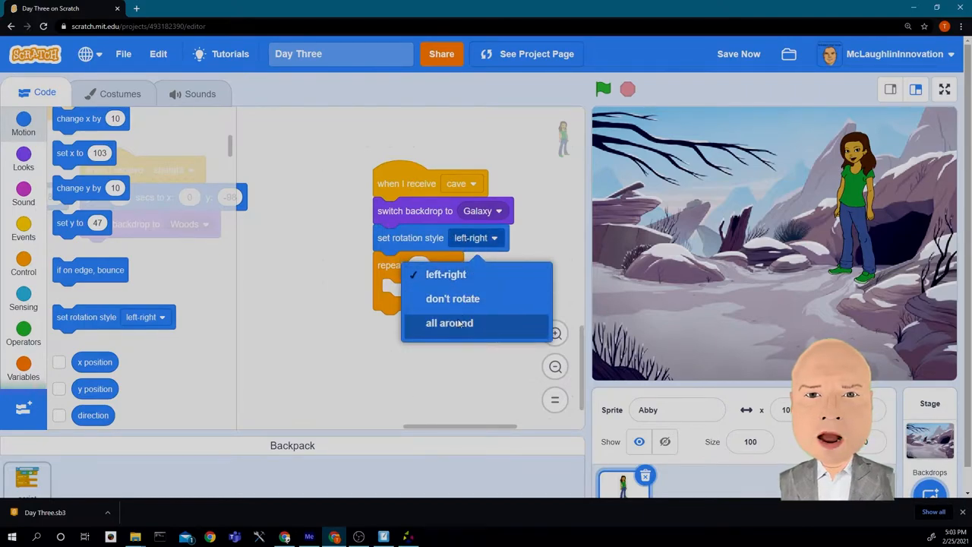
left_click(449, 323)
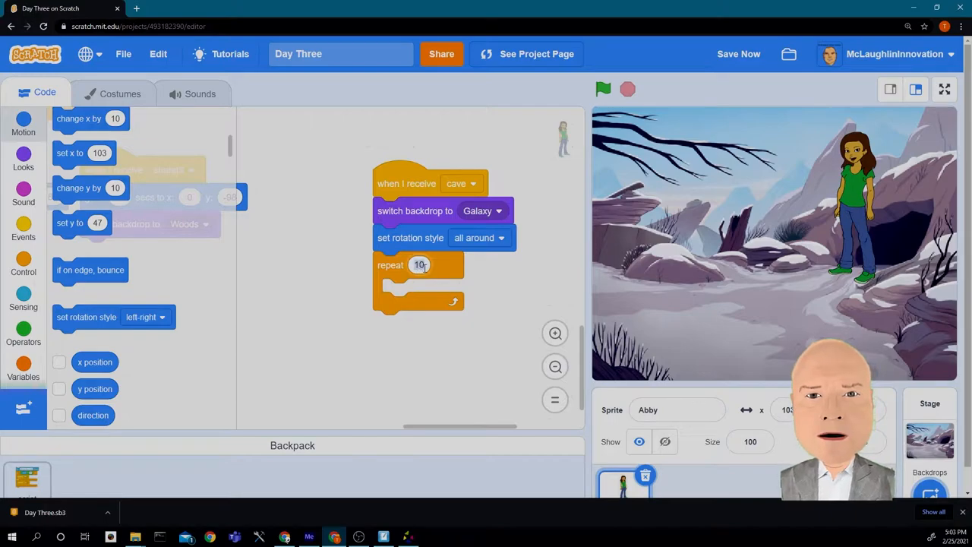
type("48")
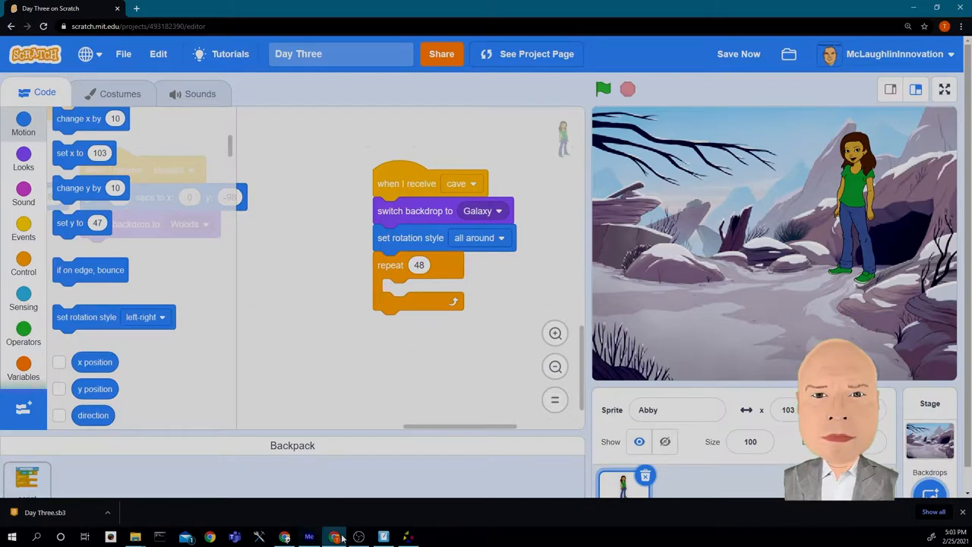
left_click(334, 534)
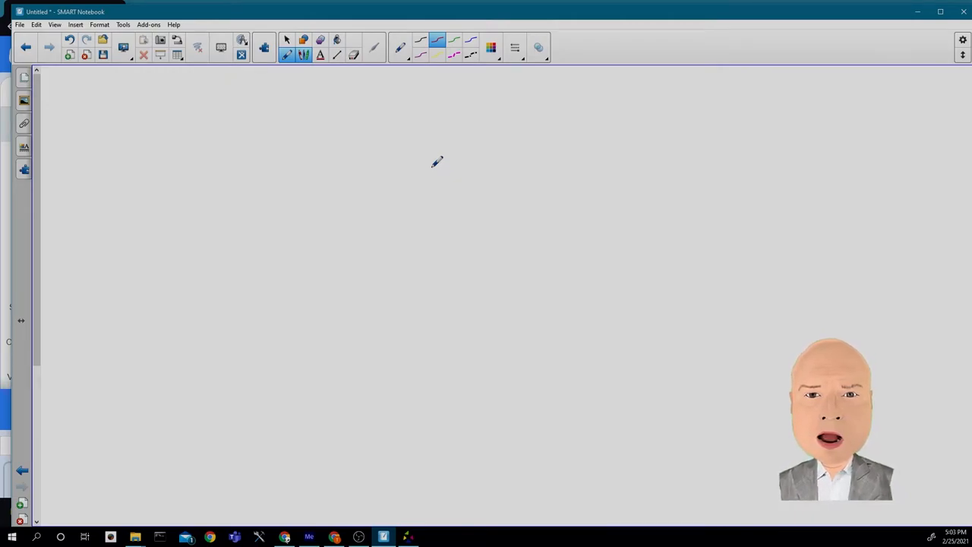
mouse_move(292, 111)
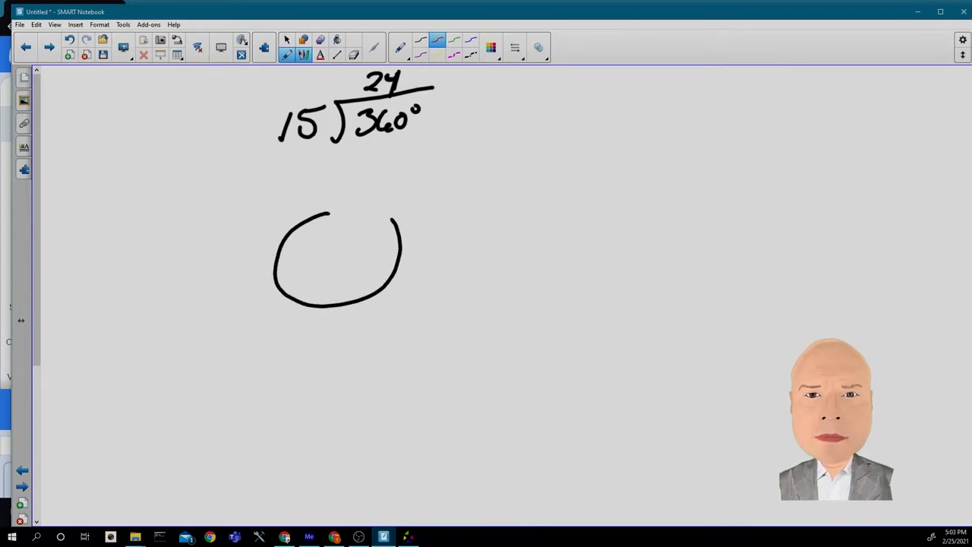
Mark the full 360° turn on the circle and continue the working beside 48.
left_click_drag(375, 193, 319, 224)
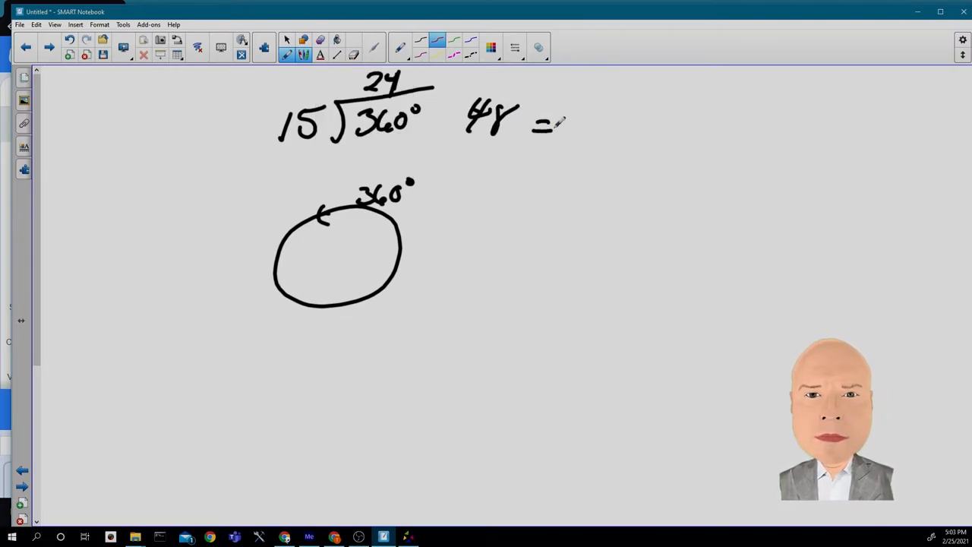
left_click_drag(577, 125, 656, 125)
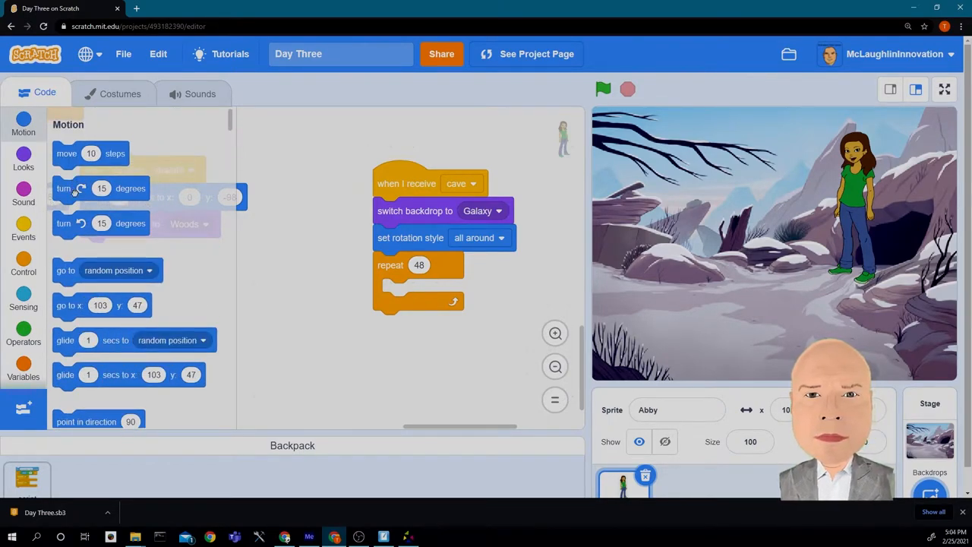
Put a turn 15 degrees block inside the repeat 48 loop.
left_click_drag(64, 188, 421, 292)
type(".1")
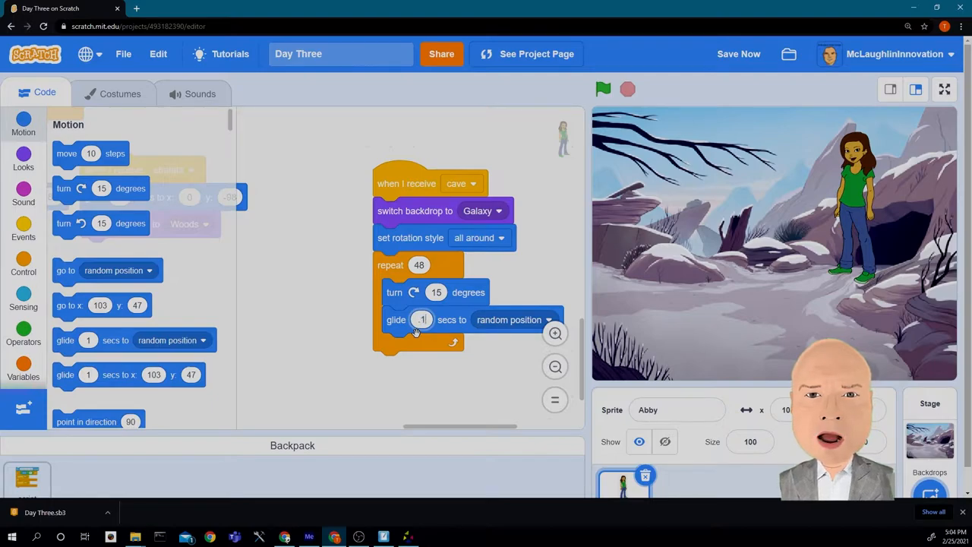
mouse_move(446, 402)
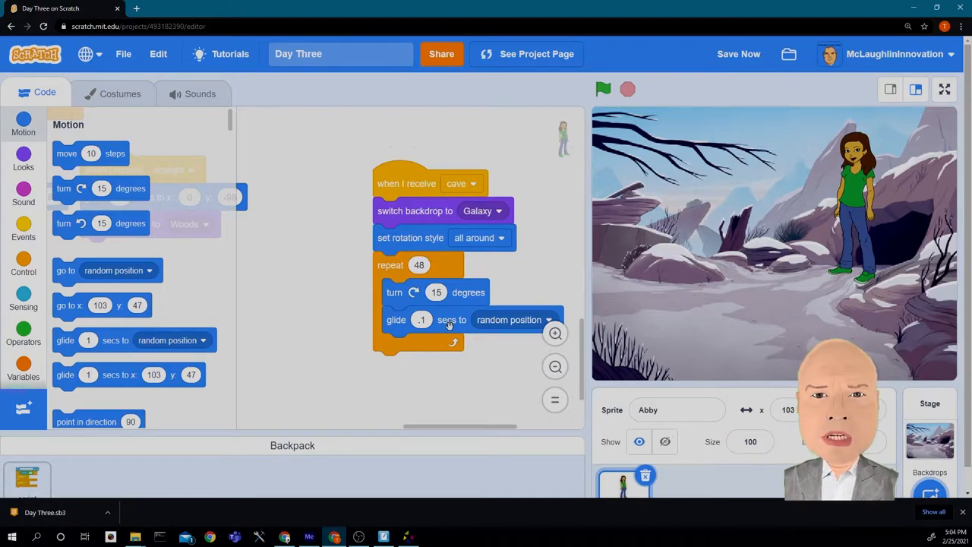
mouse_move(401, 307)
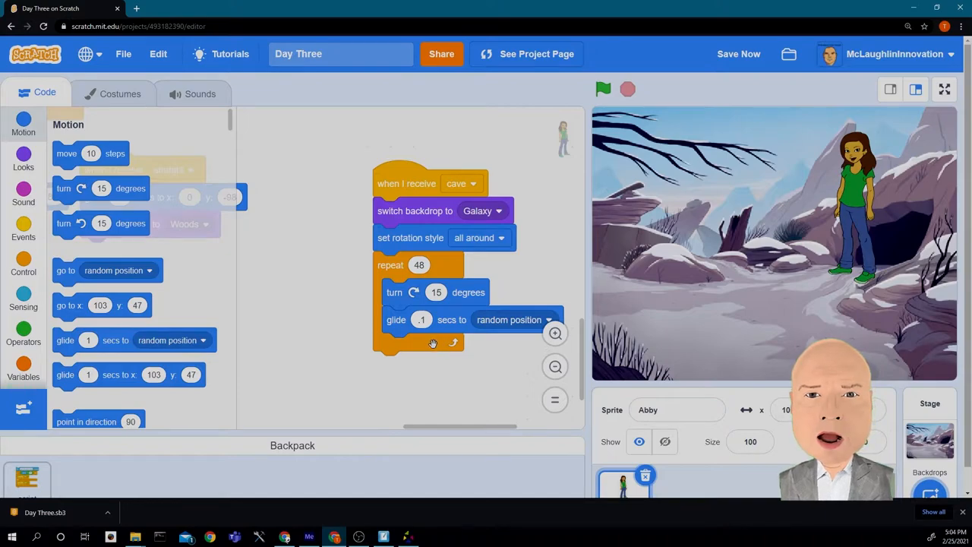
mouse_move(369, 375)
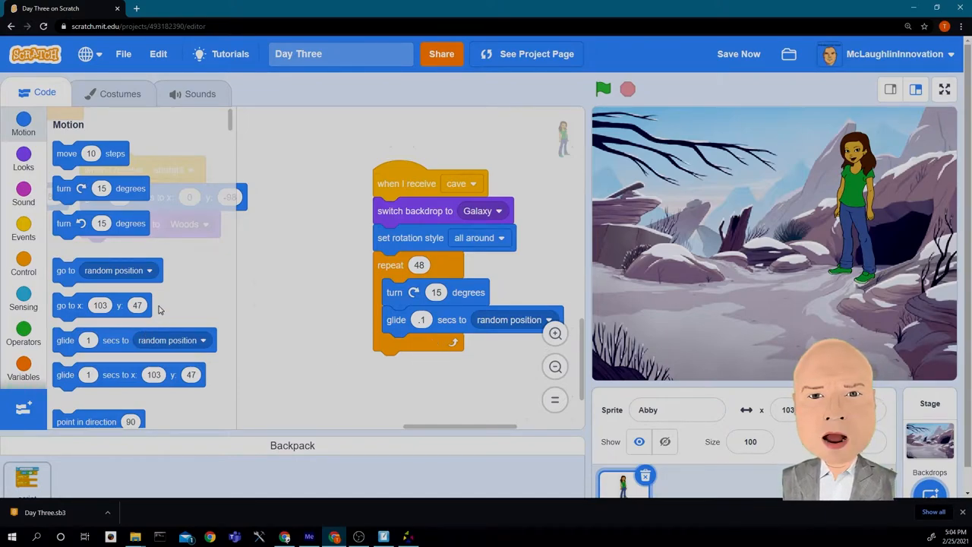
Scroll down the Motion palette to find the rotation style block.
scroll("down", 3)
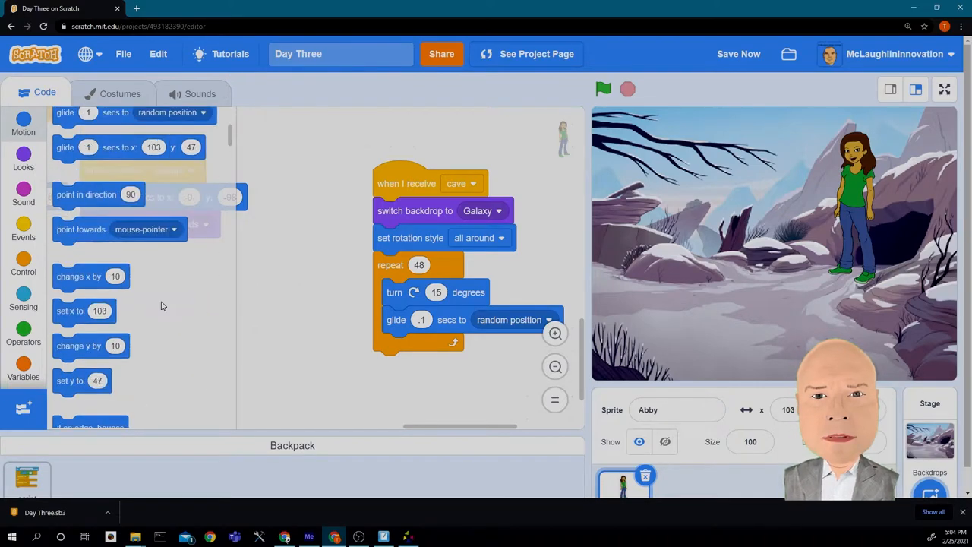
scroll("down", 3)
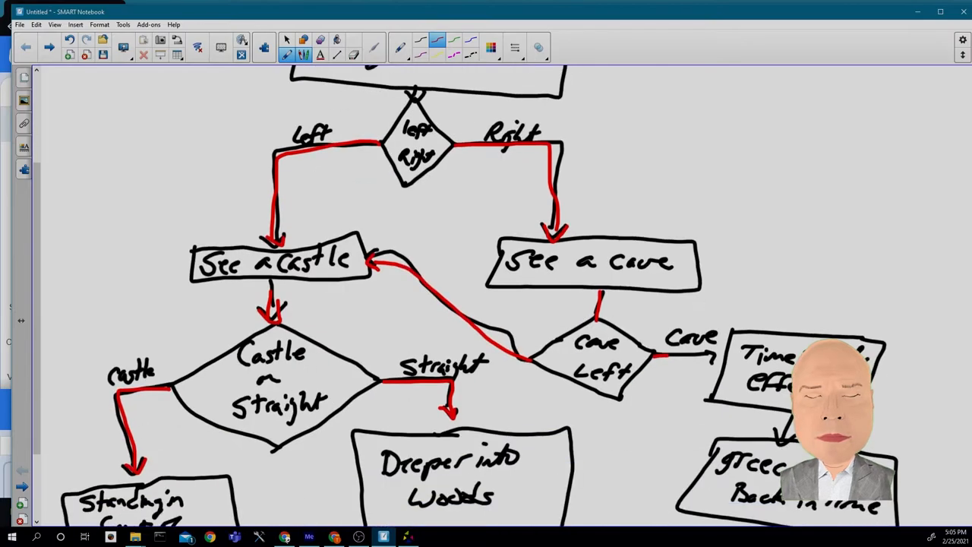
scroll("down", 3)
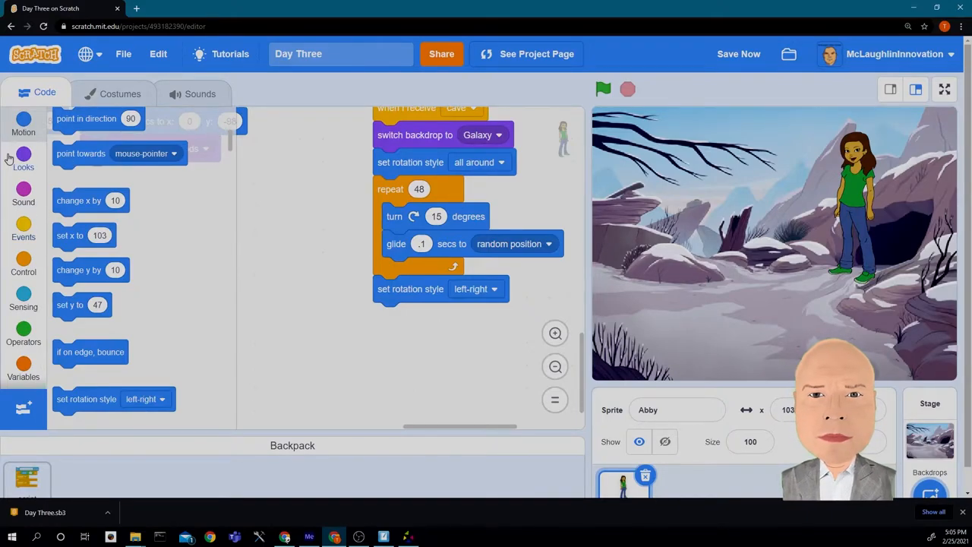
After the loop, switch backdrop to Greek Theater and say 'You have traveled in time to the past'.
left_click(22, 159)
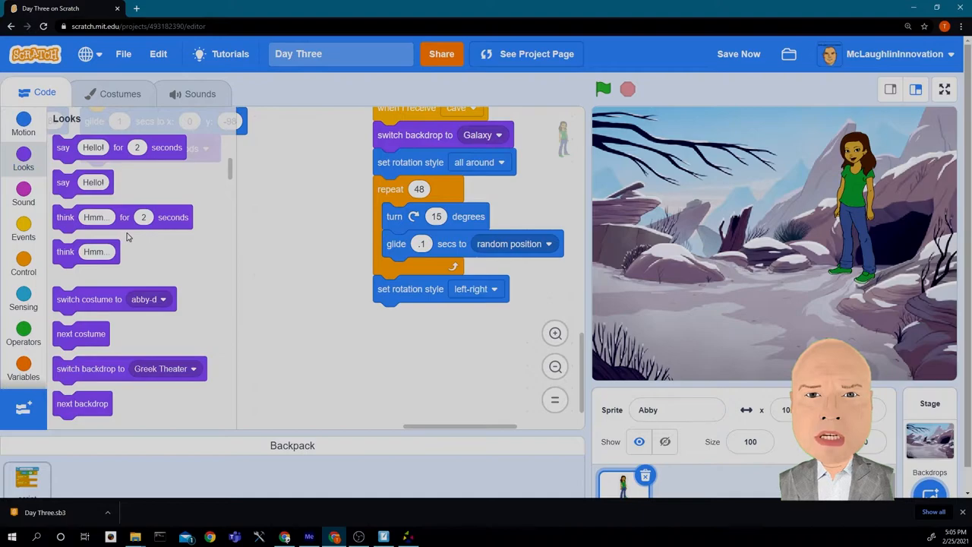
left_click_drag(89, 369, 402, 327)
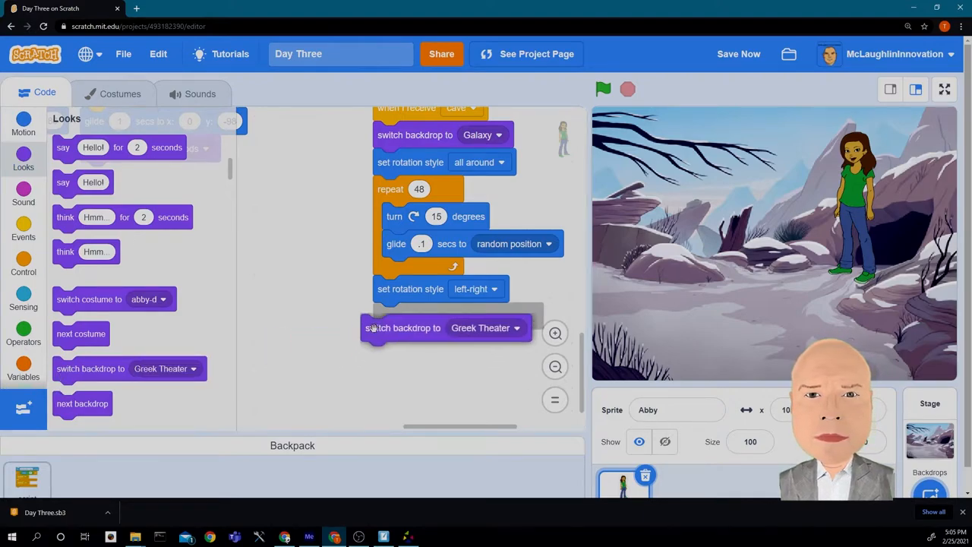
left_click_drag(403, 327, 415, 315)
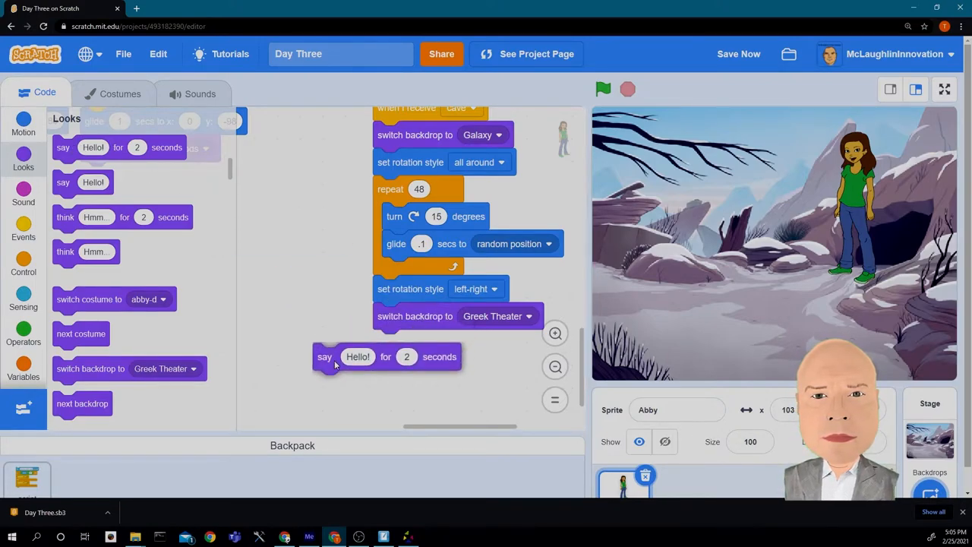
left_click_drag(324, 356, 384, 343)
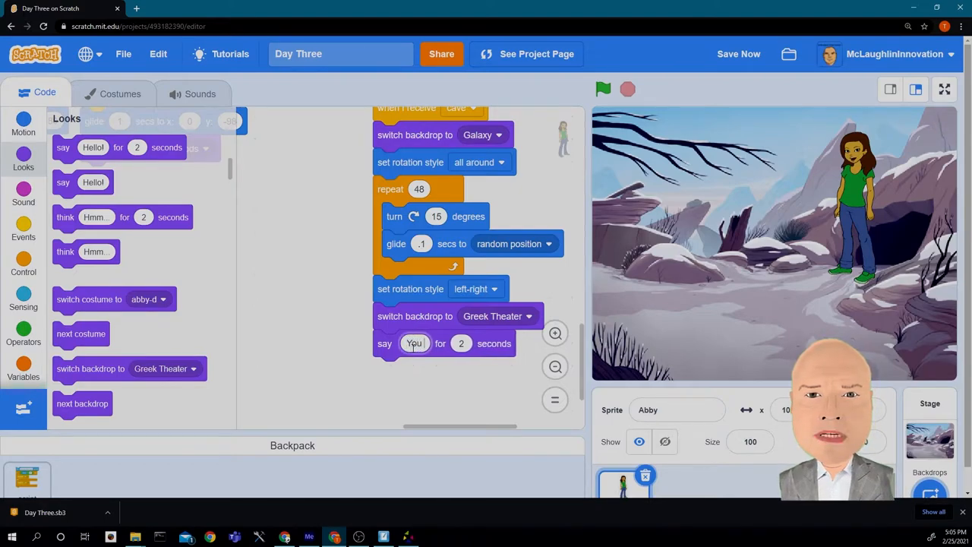
type("You have traveled in time to the past")
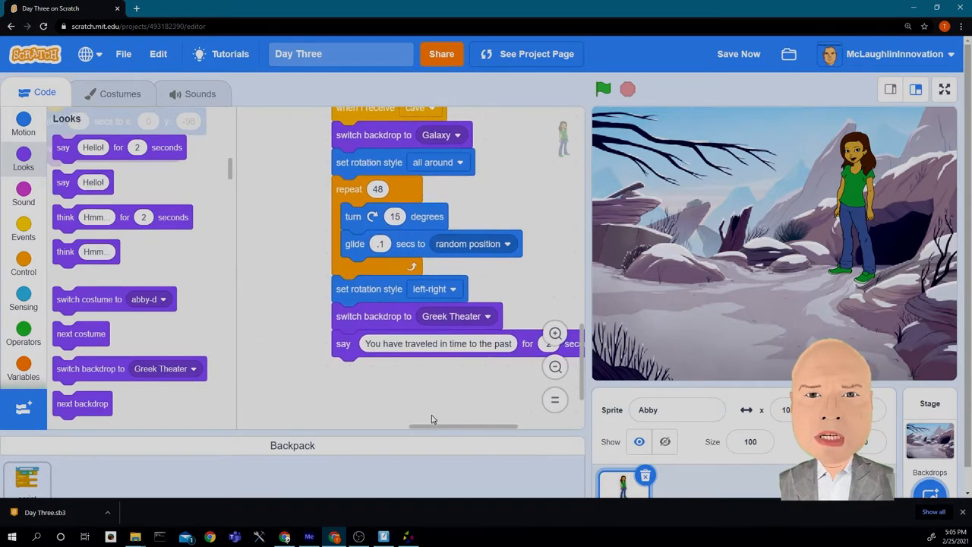
left_click(24, 121)
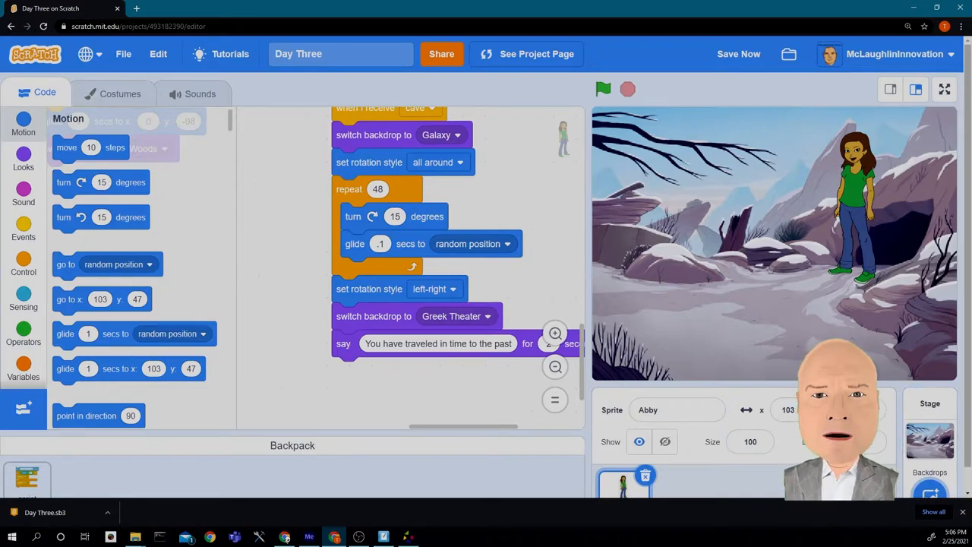
Set the stage's backdrop to Greek Theater, then return to Abby's code.
left_click(931, 436)
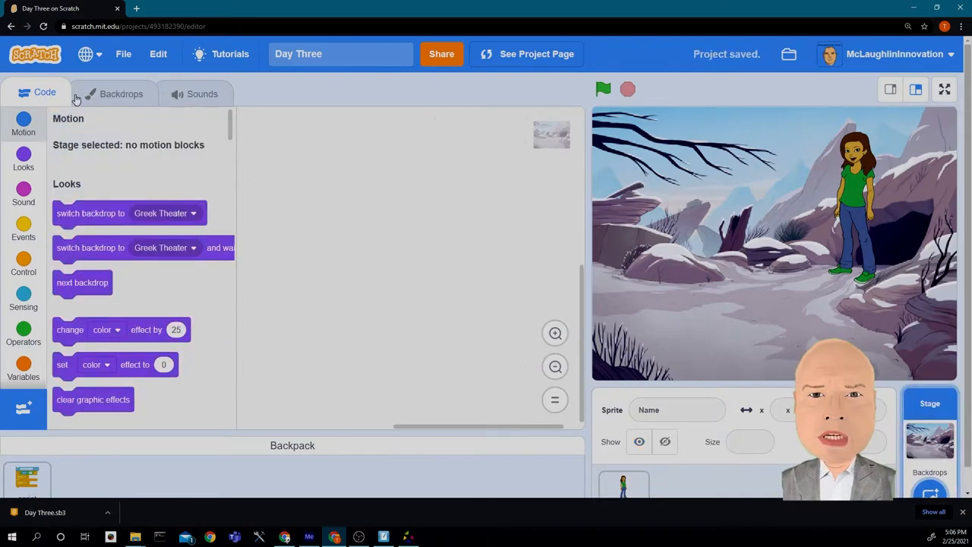
left_click(121, 93)
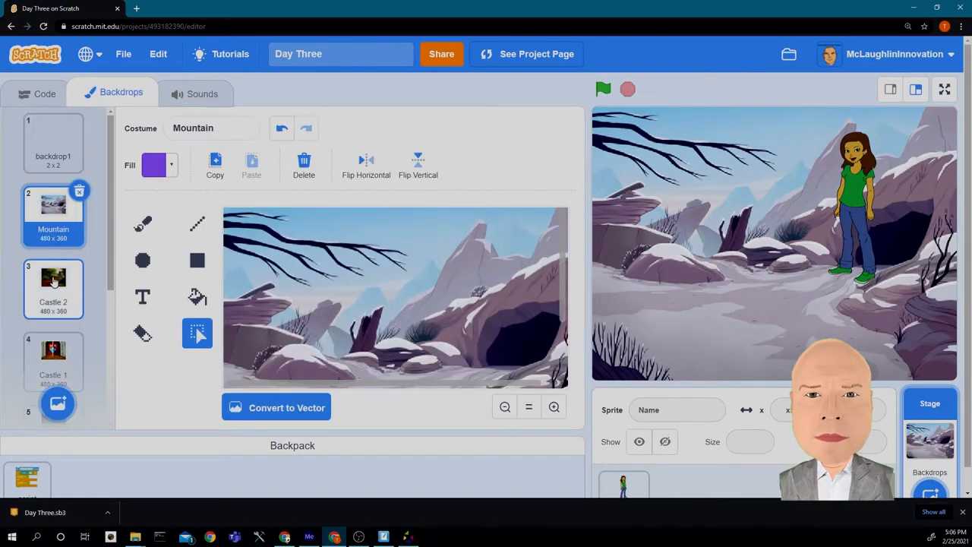
left_click(53, 338)
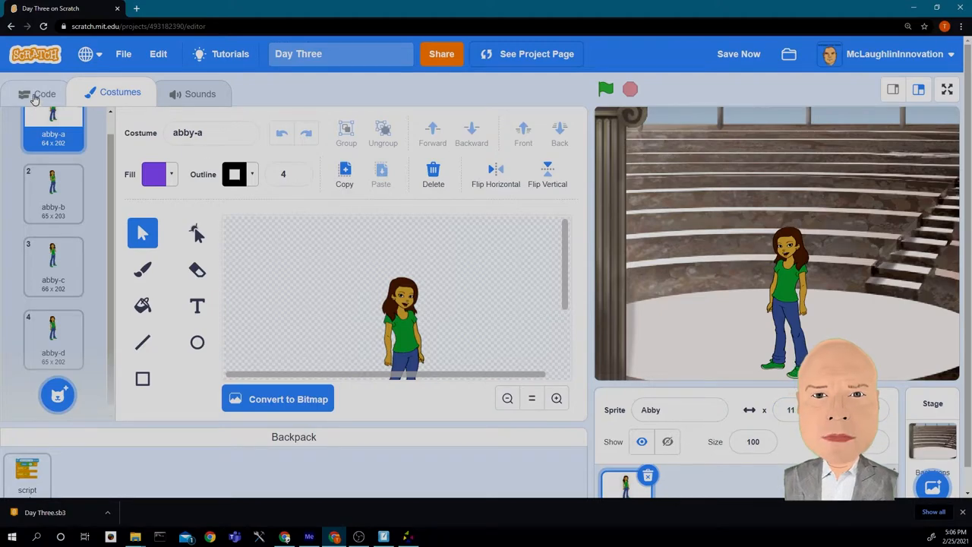
left_click(45, 92)
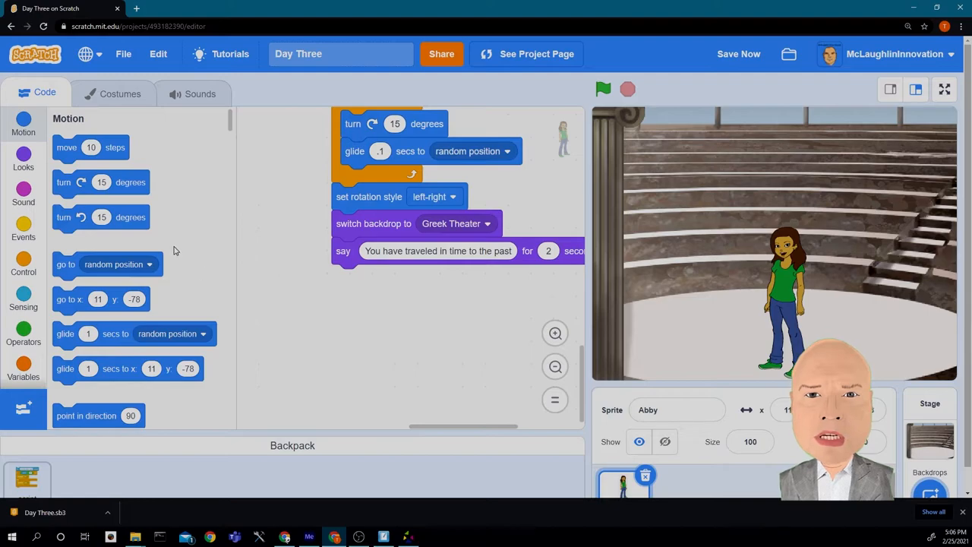
mouse_move(85, 300)
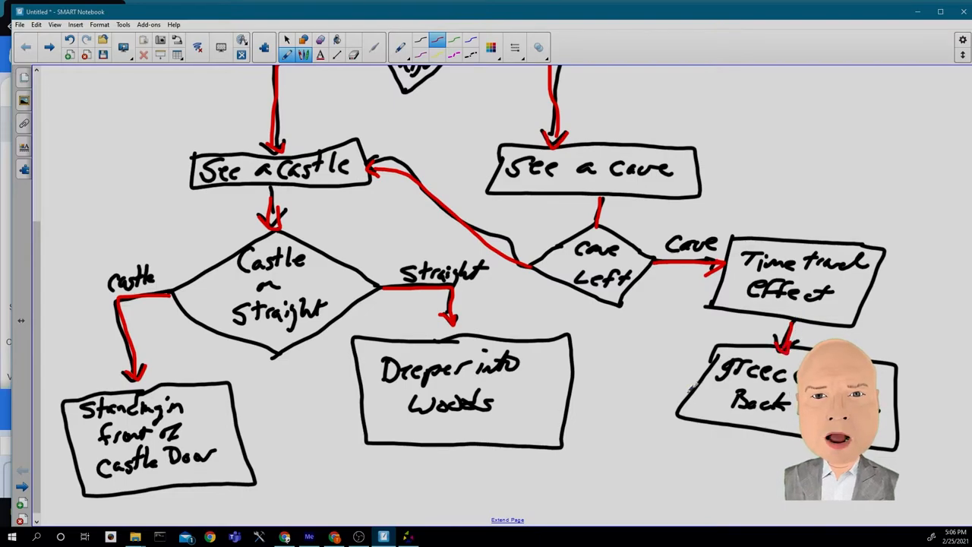
Scroll through the Notebook storyboard from Start down to the time-travel branch.
scroll("down", 3)
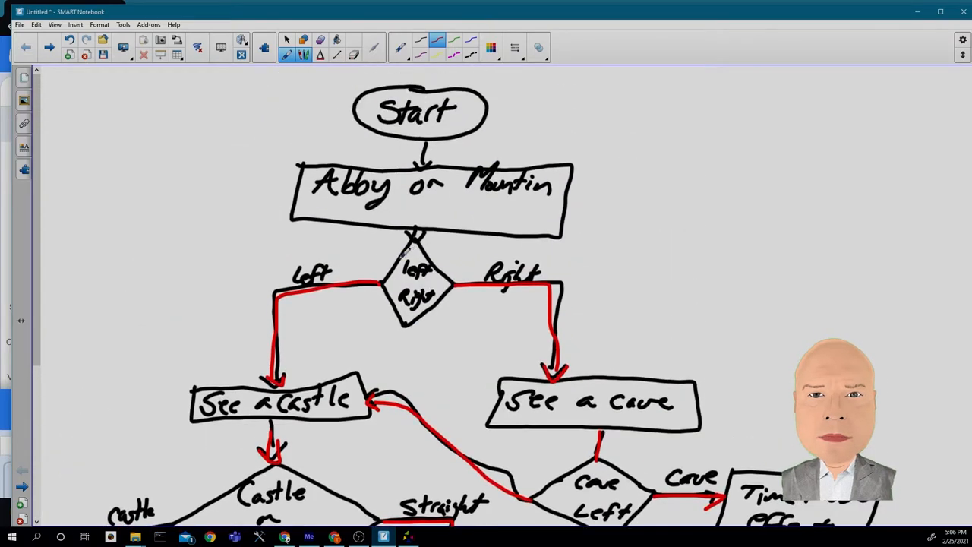
scroll("down", 3)
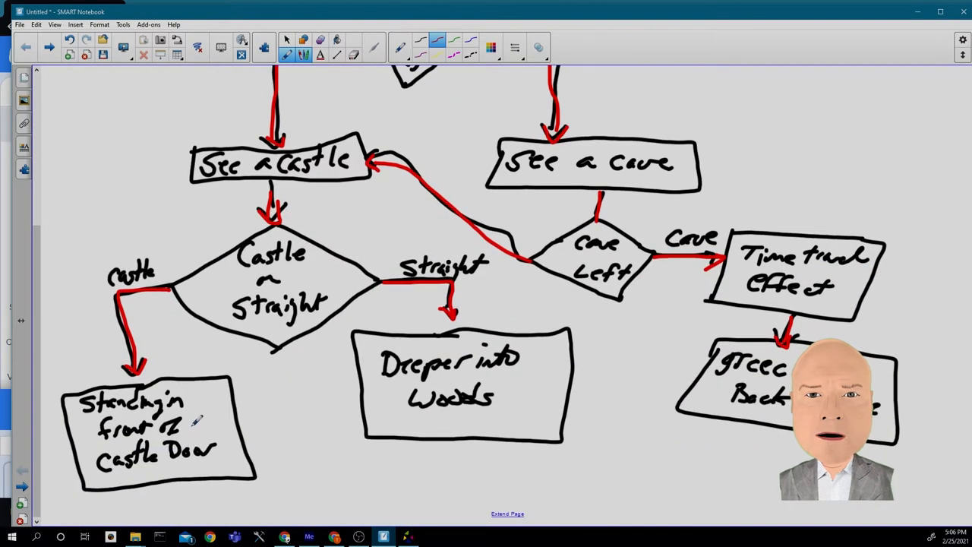
mouse_move(383, 476)
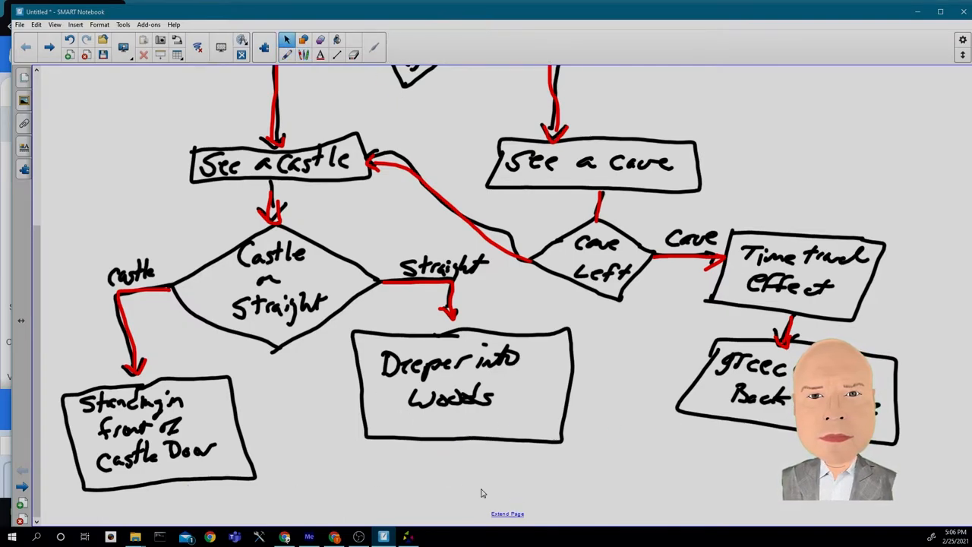
scroll("down", 3)
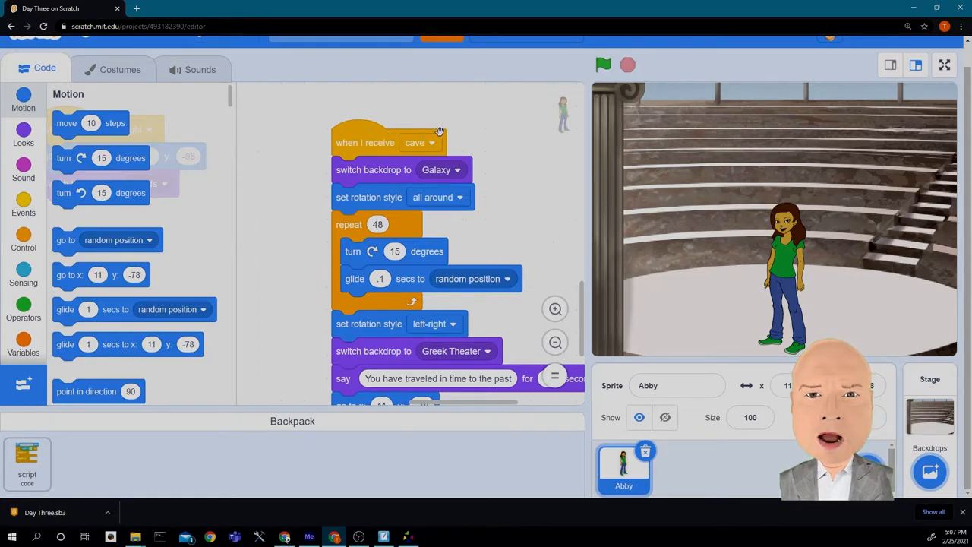
mouse_move(367, 143)
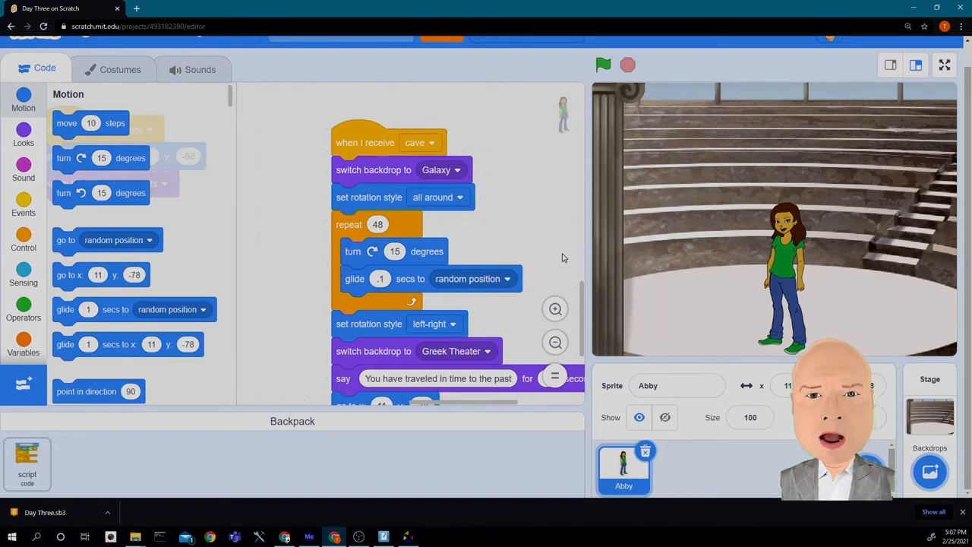
scroll("down", 3)
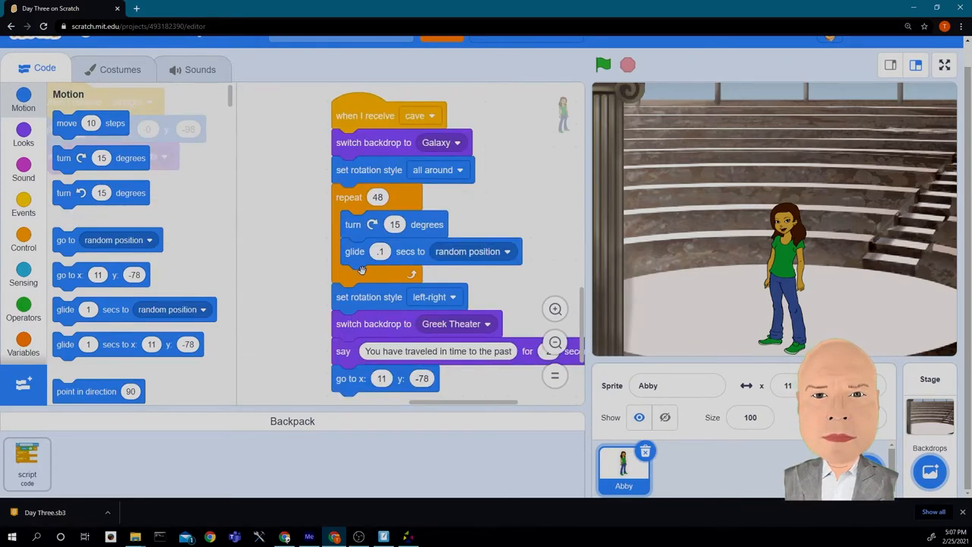
scroll("down", 3)
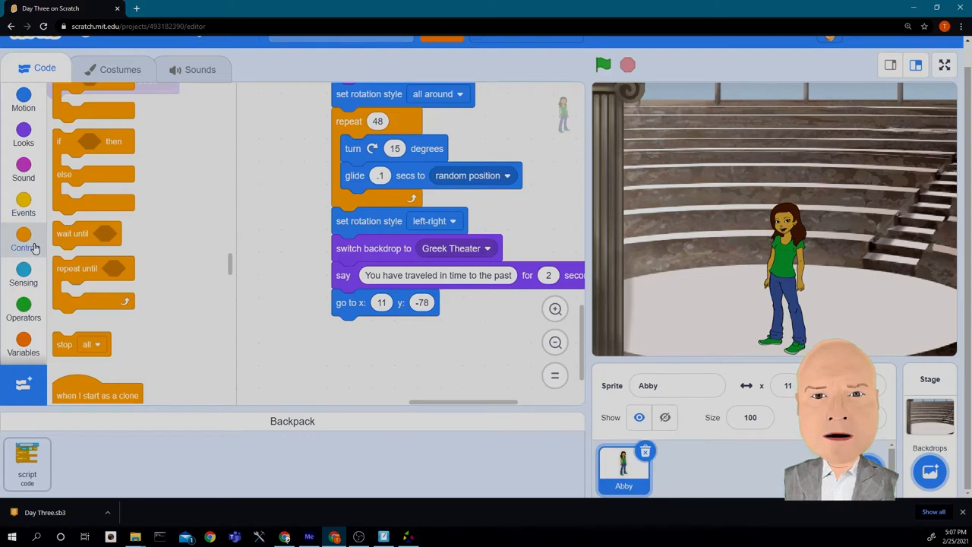
End the cave script by broadcasting a newly created message named 'guide'.
left_click(23, 205)
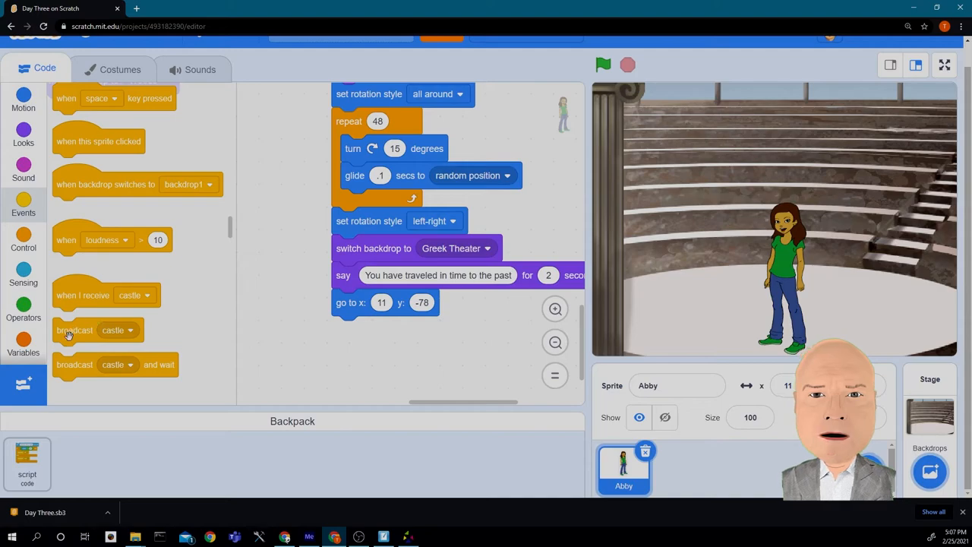
left_click_drag(75, 329, 357, 366)
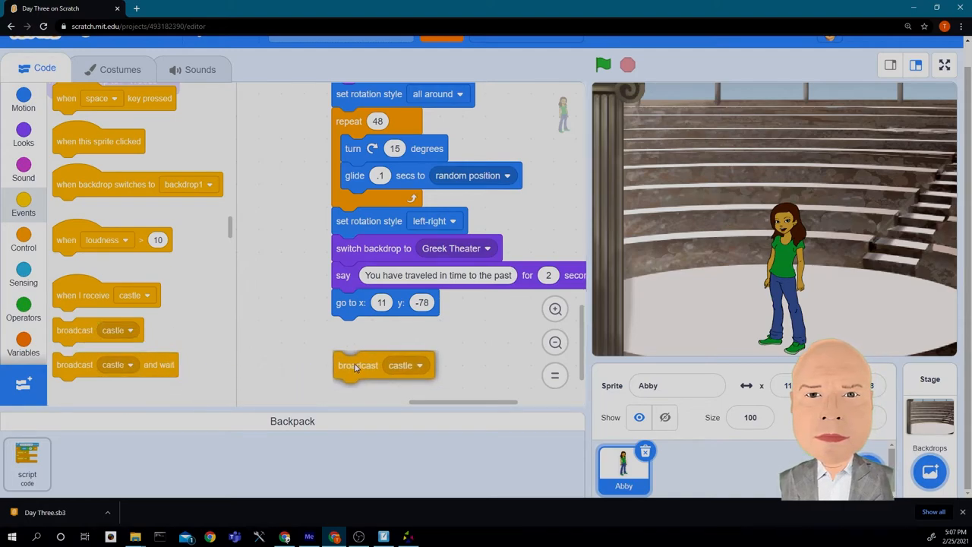
left_click(418, 366)
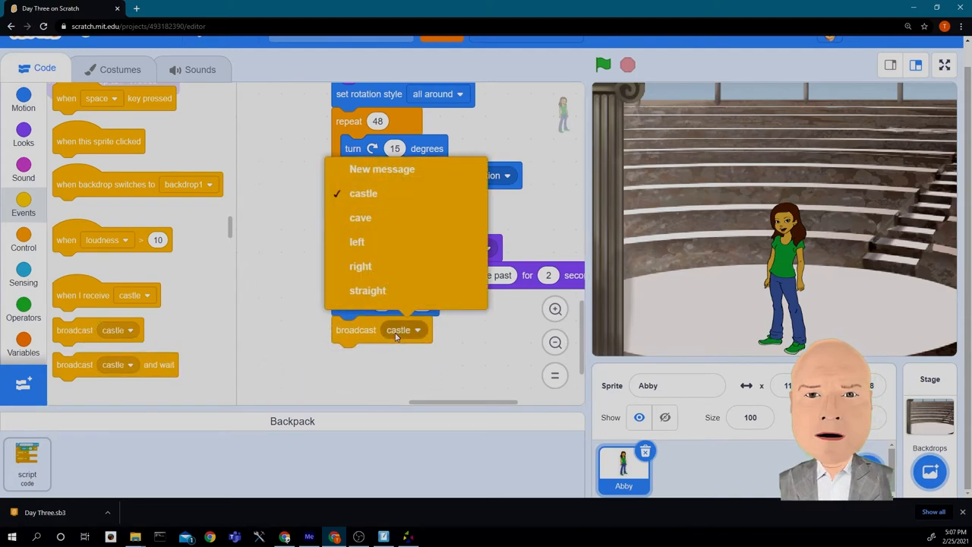
left_click(382, 168)
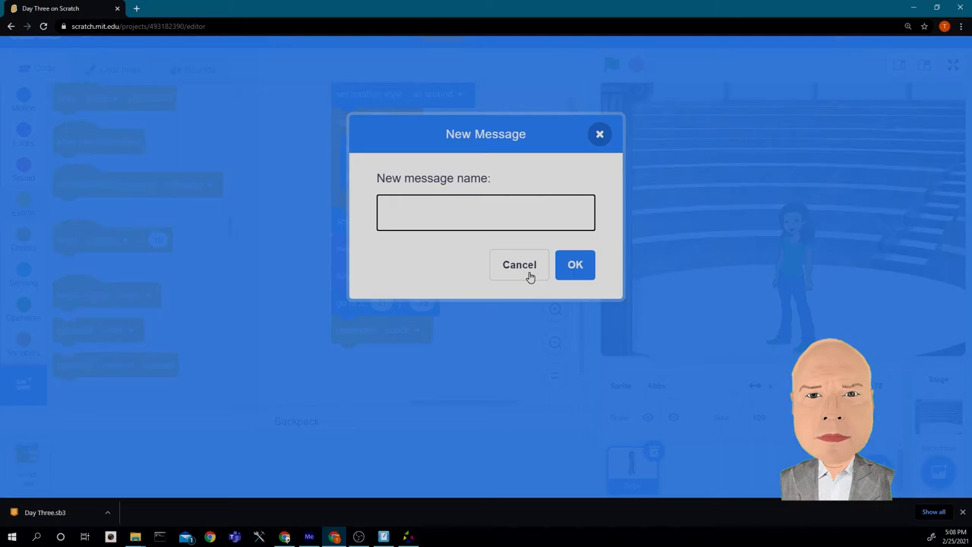
type("guide")
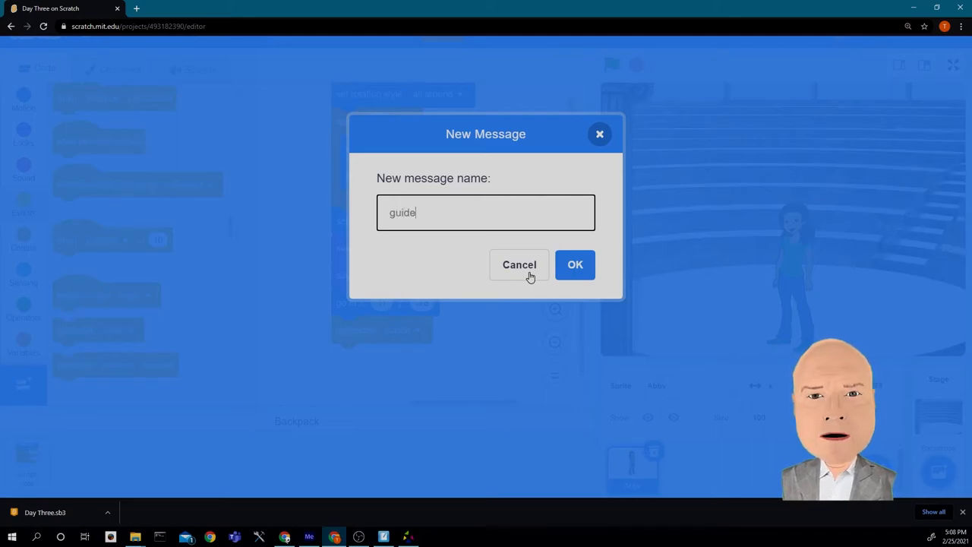
left_click(574, 264)
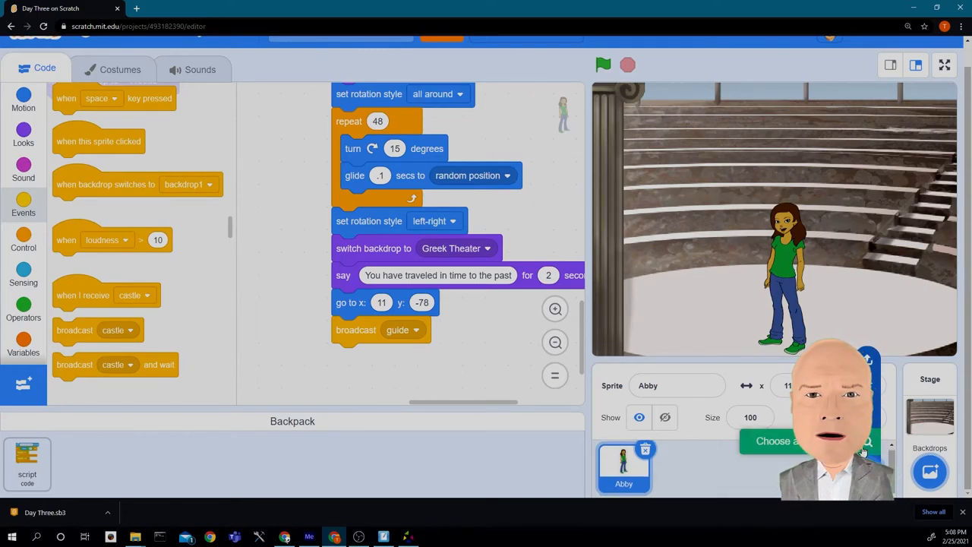
Add the Centaur sprite from the People category of the sprite library beside Abby.
left_click(780, 441)
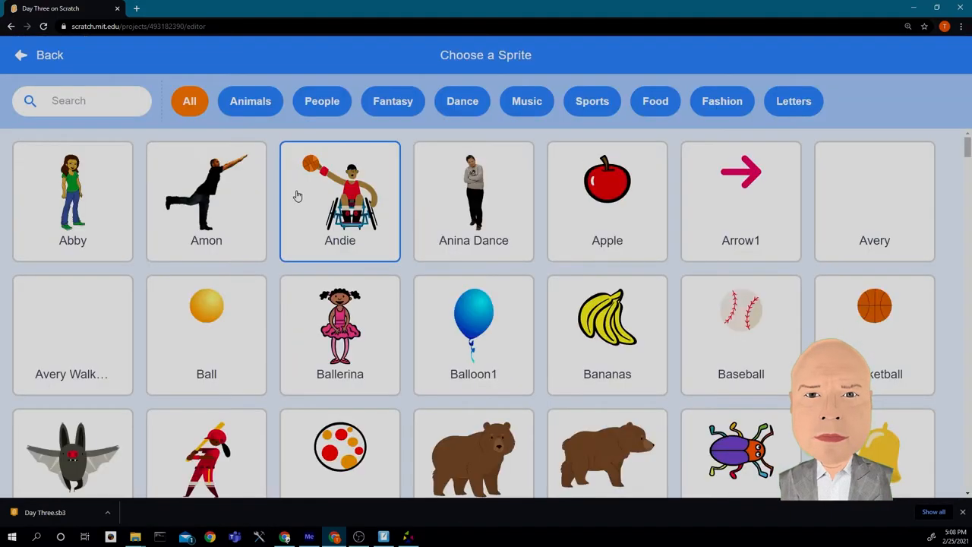
scroll("down", 3)
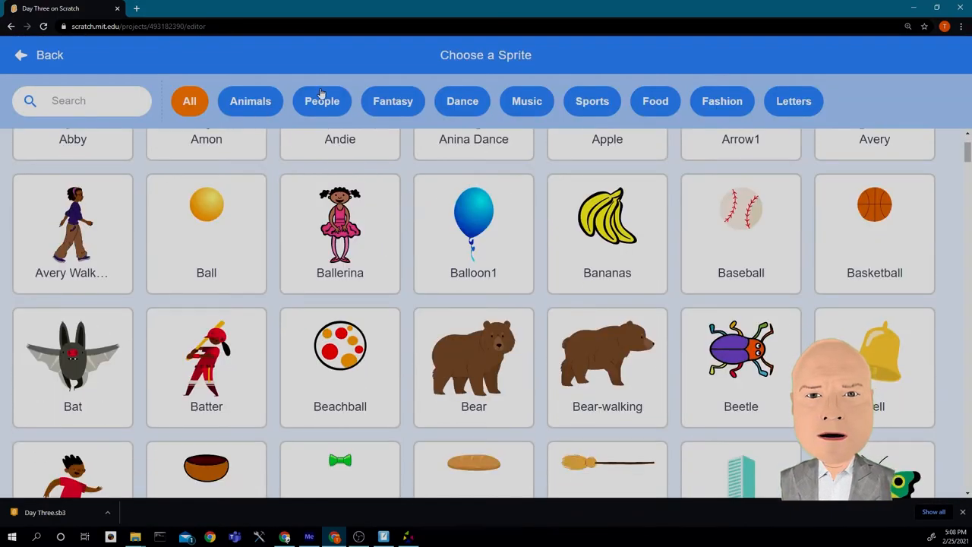
left_click(321, 101)
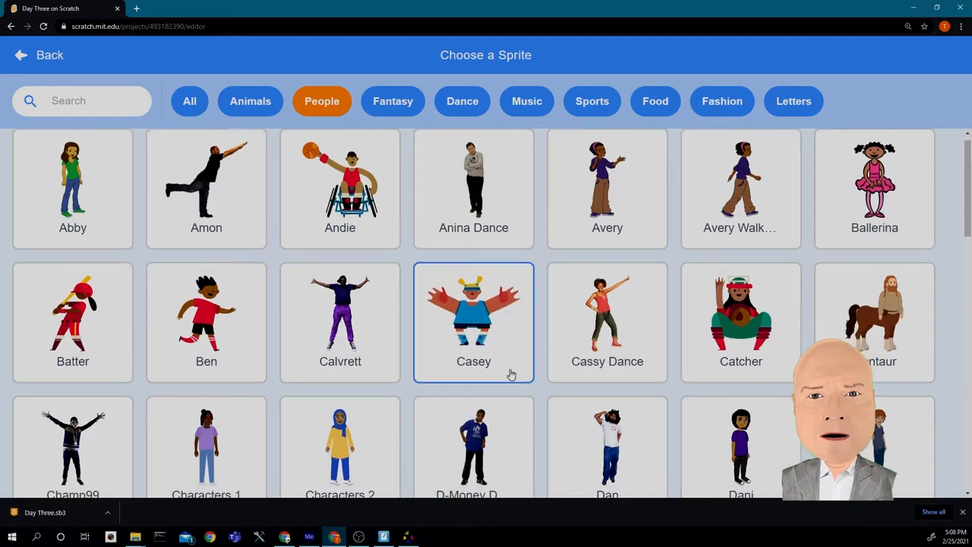
scroll("down", 3)
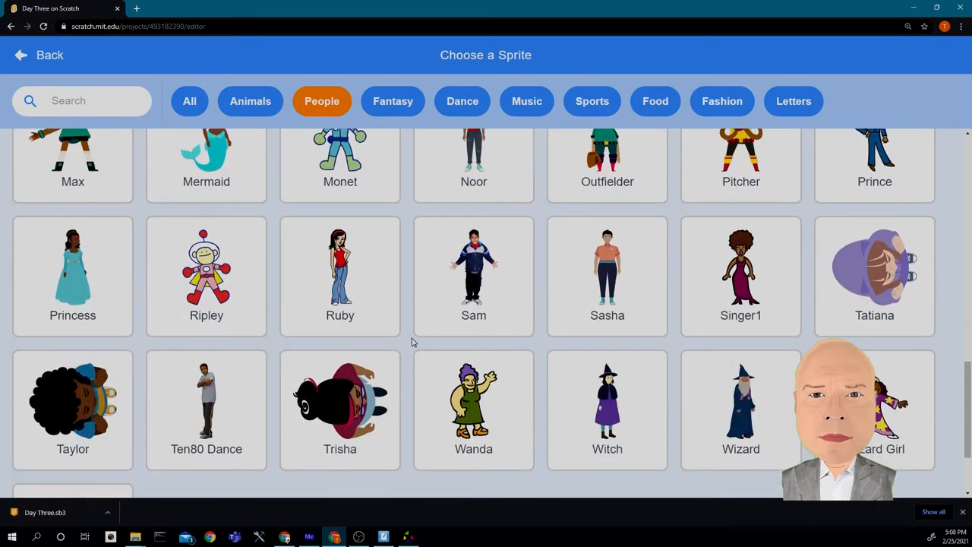
scroll("down", 3)
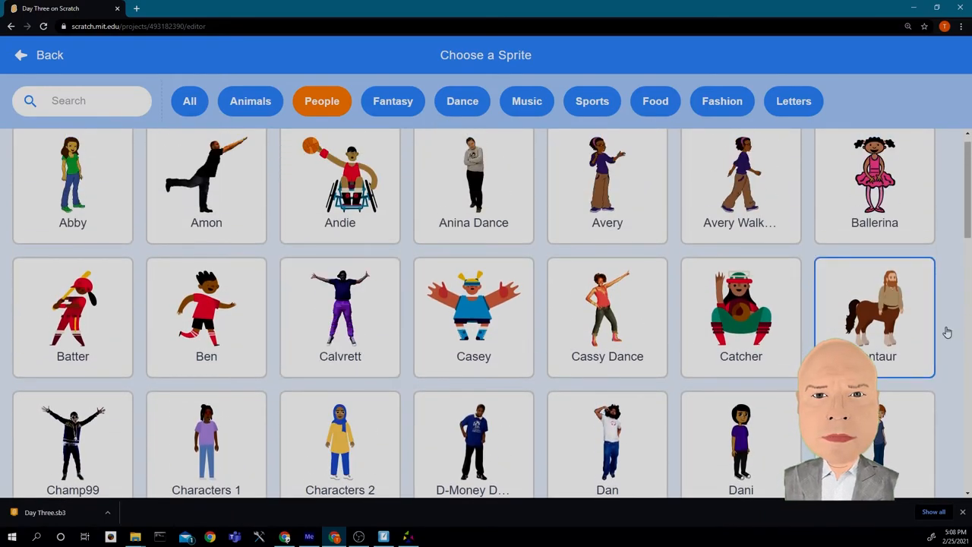
mouse_move(898, 330)
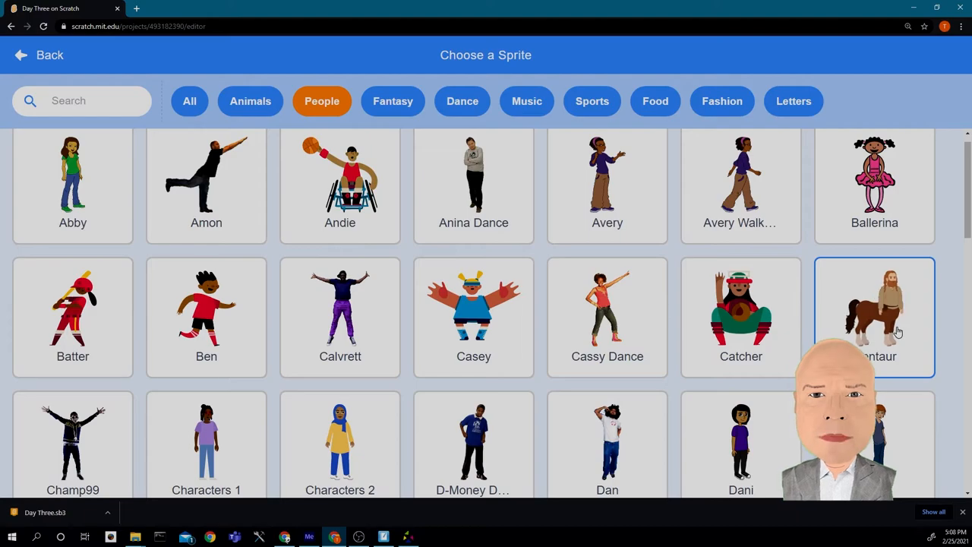
left_click(874, 315)
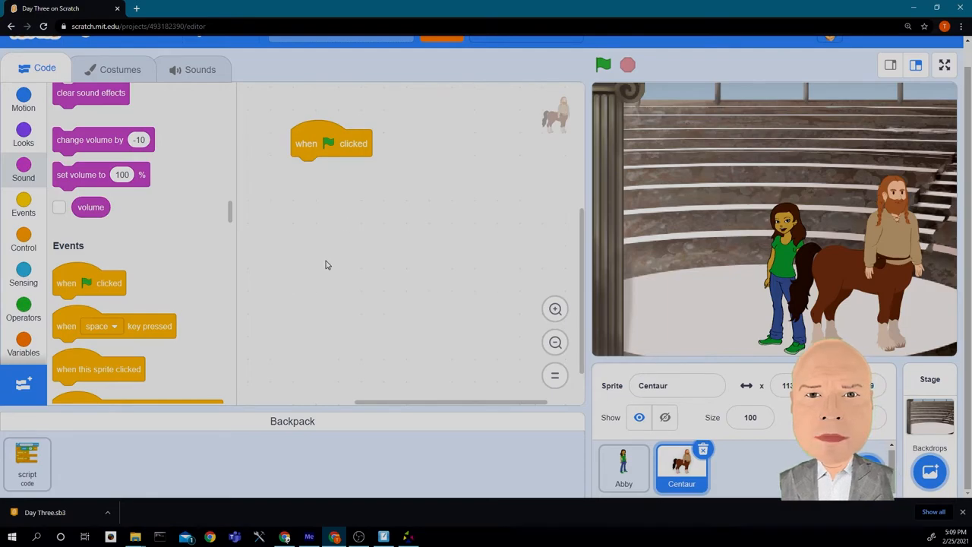
Give the Centaur a 'when I receive guide' event beside its green-flag script.
scroll("down", 3)
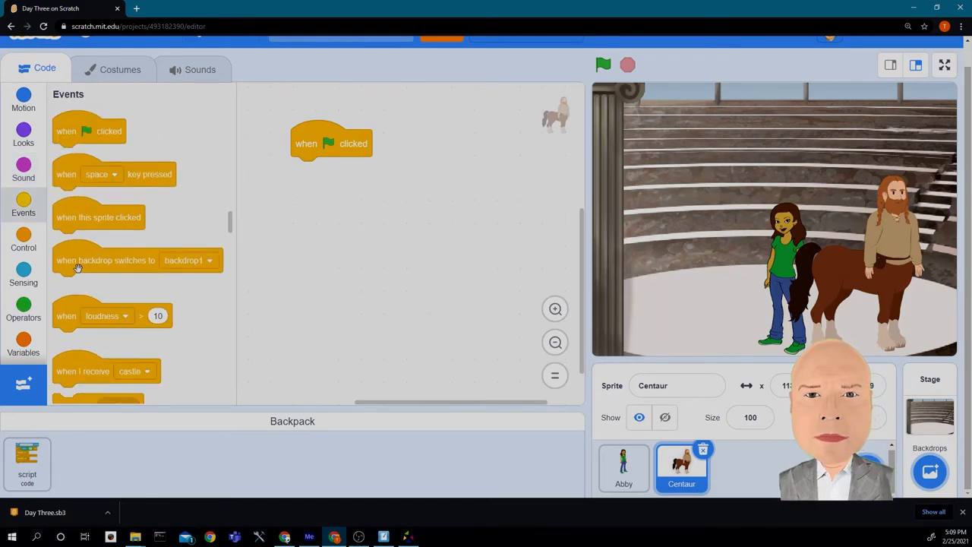
left_click_drag(82, 370, 340, 275)
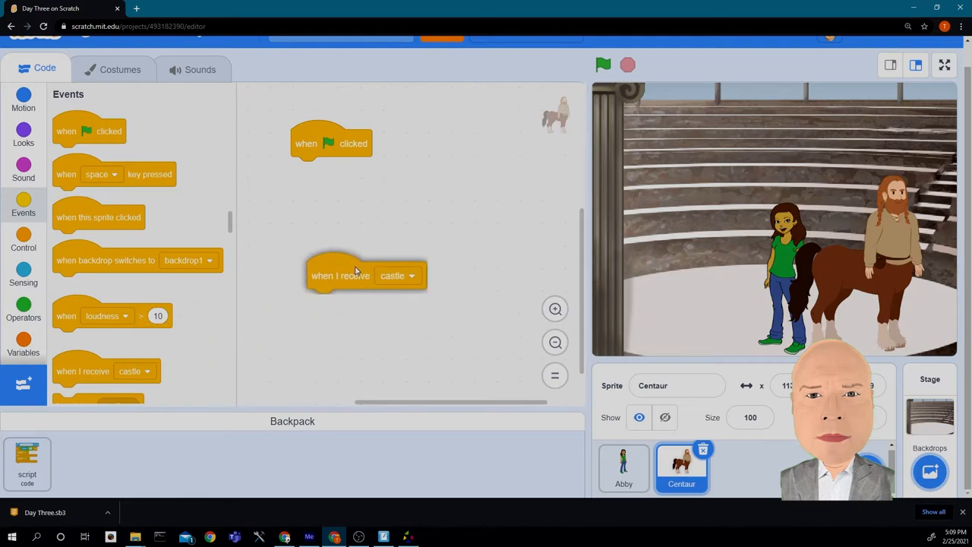
left_click_drag(340, 274, 452, 152)
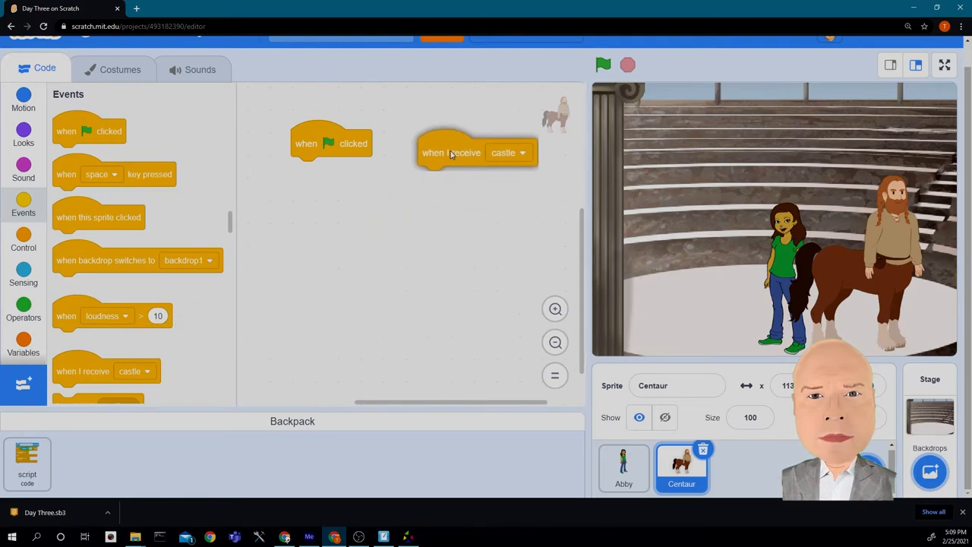
left_click(510, 152)
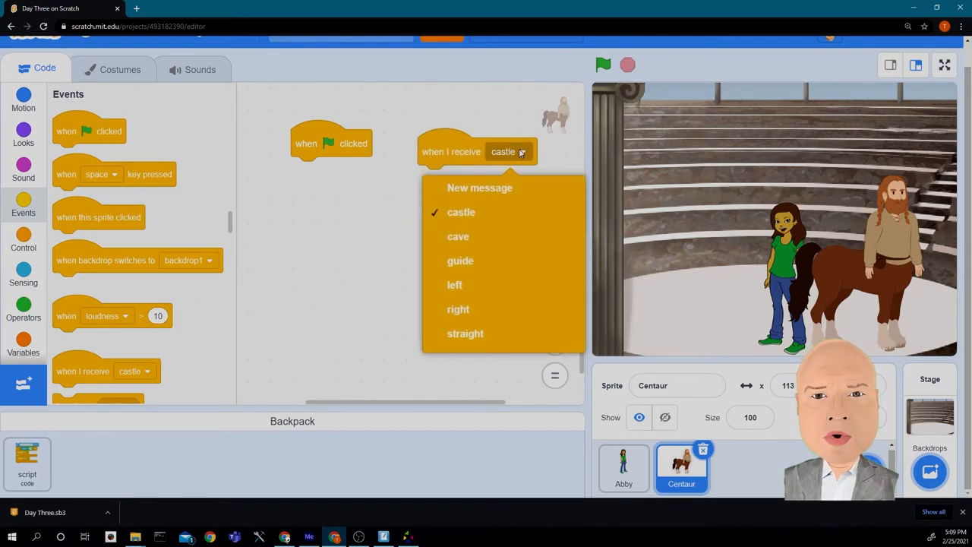
left_click(460, 261)
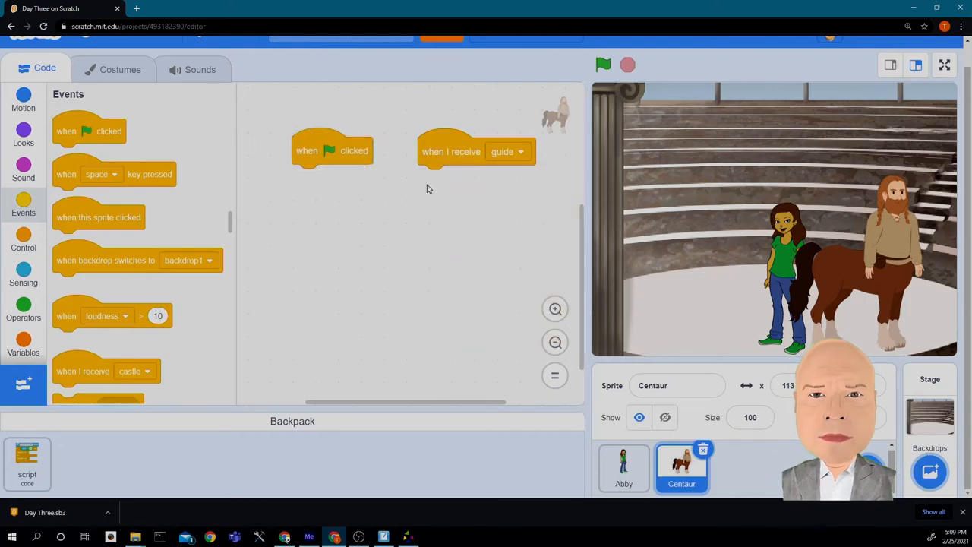
Make the Centaur hide at the green flag and show when guide arrives, testing the run.
left_click(24, 133)
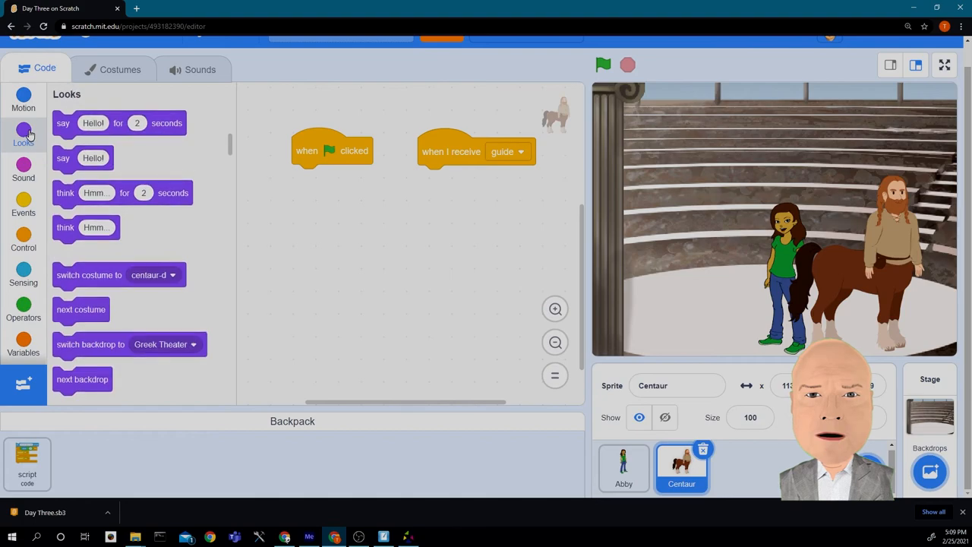
scroll("down", 3)
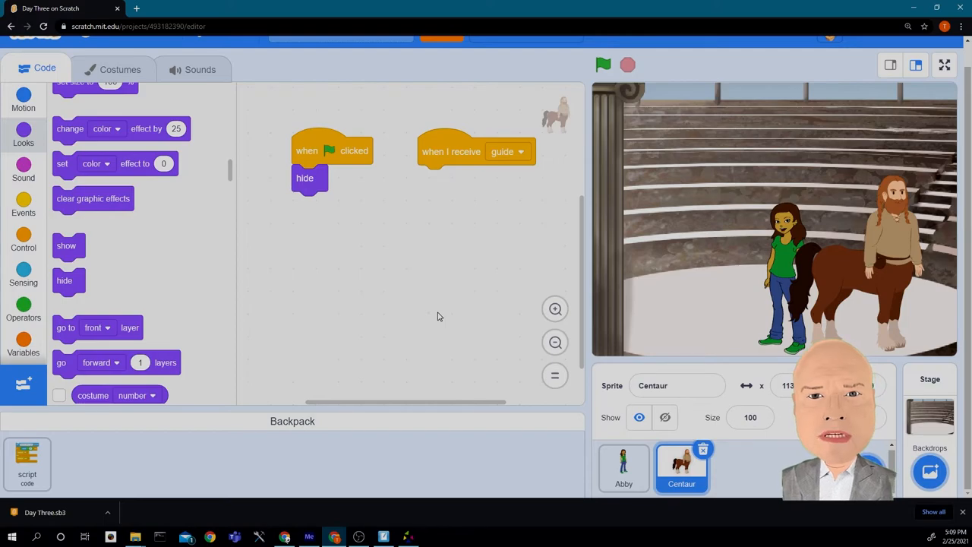
left_click(603, 65)
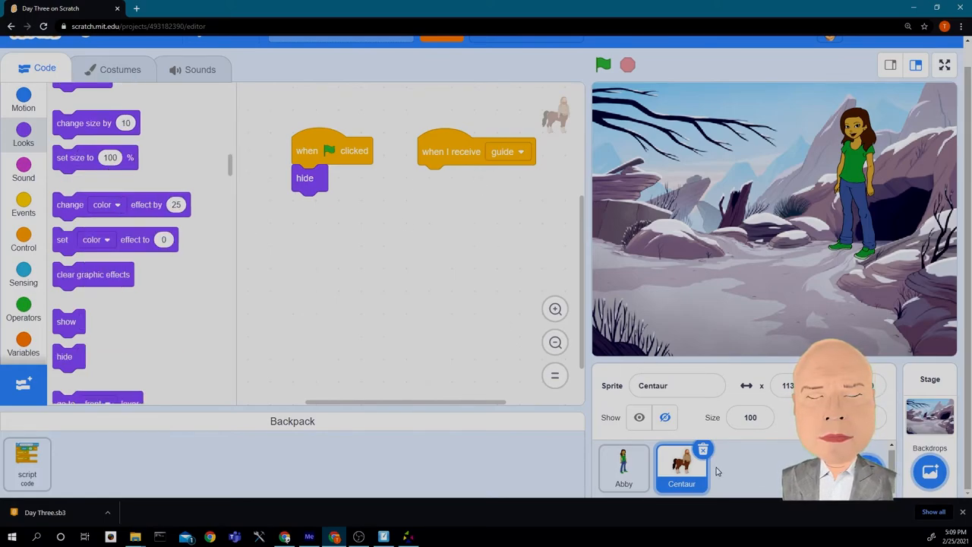
left_click_drag(66, 321, 142, 320)
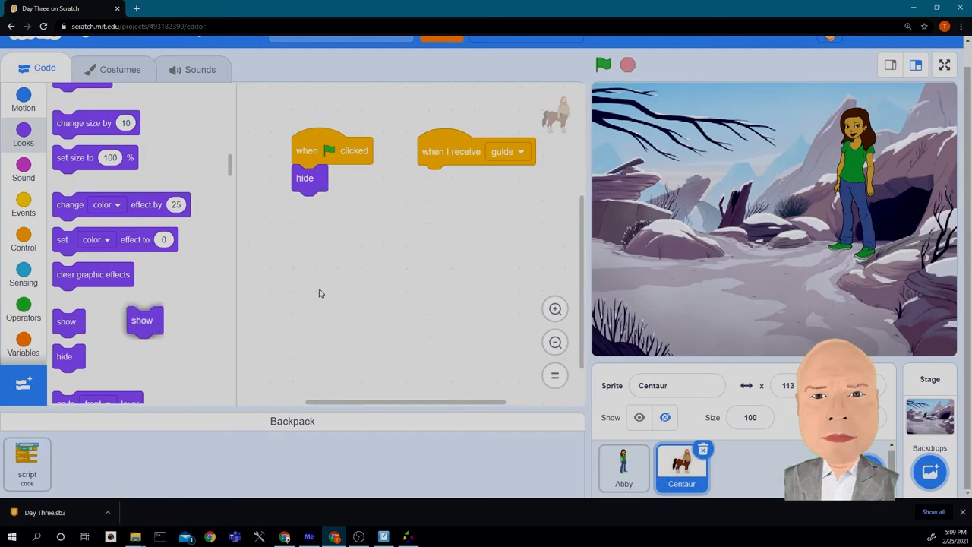
left_click_drag(142, 320, 433, 178)
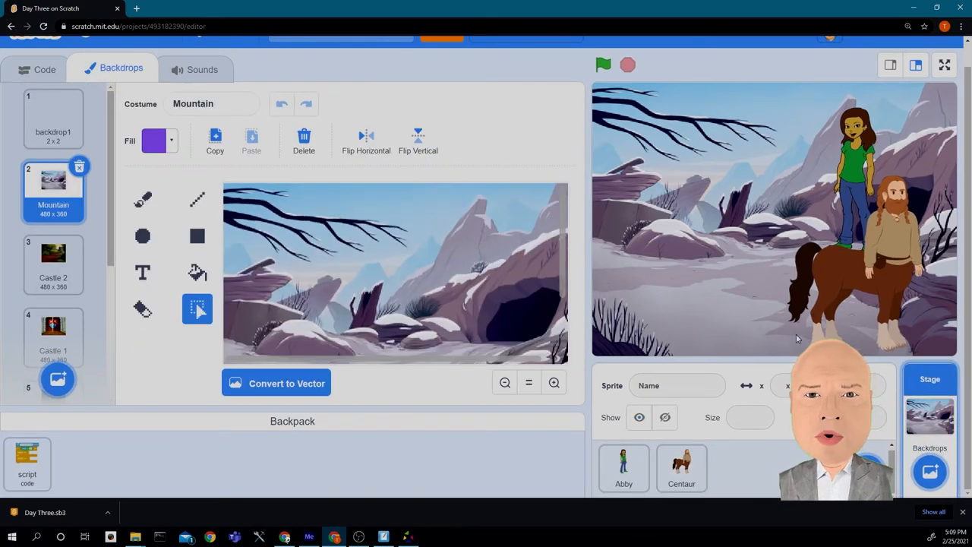
Switch the stage to the Greek Theater backdrop and select the Abby sprite.
scroll("down", 3)
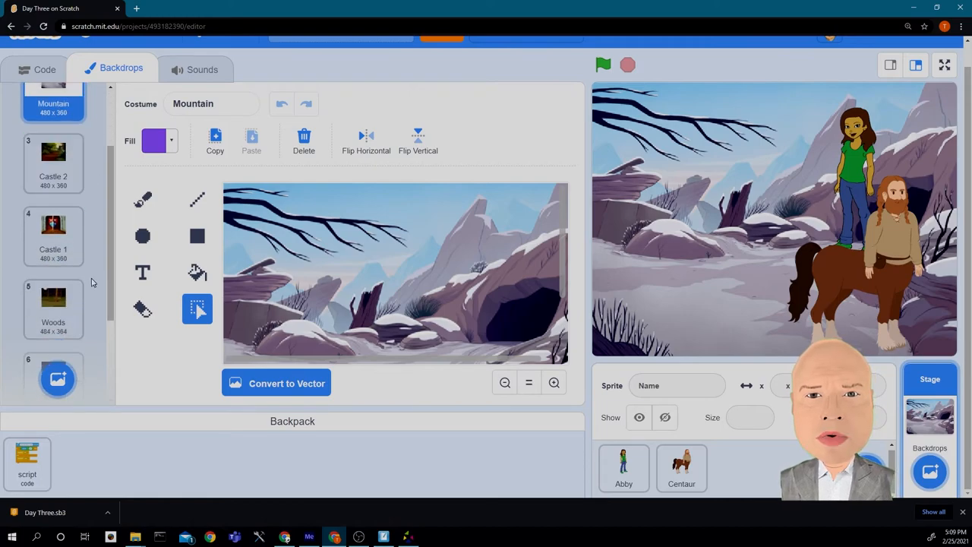
left_click(53, 315)
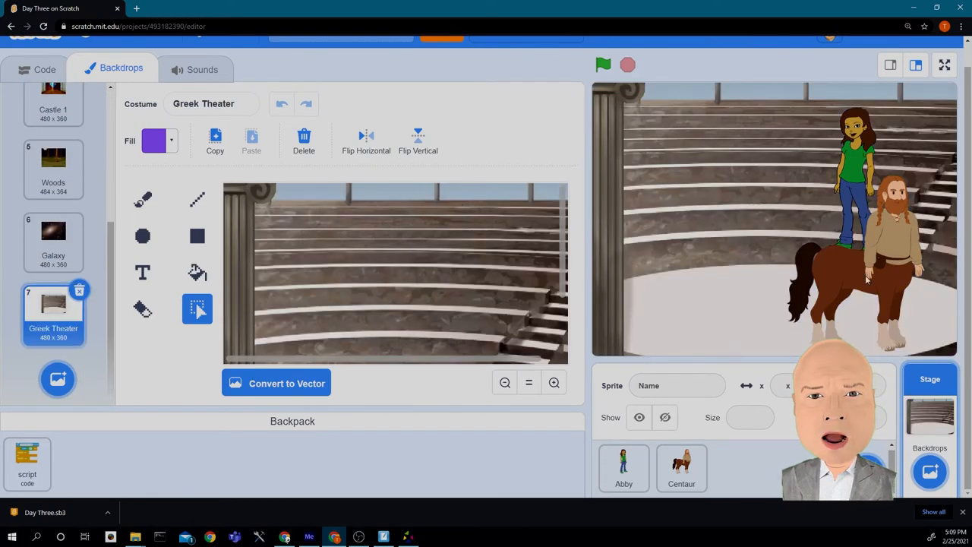
left_click(623, 467)
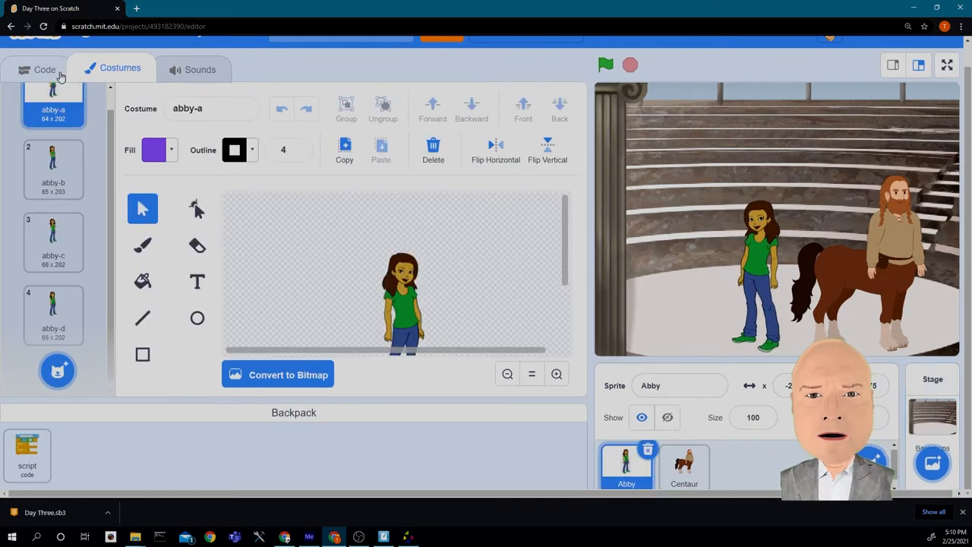
Set the Centaur's rotation style to left-right under its green-flag hide block.
left_click(42, 67)
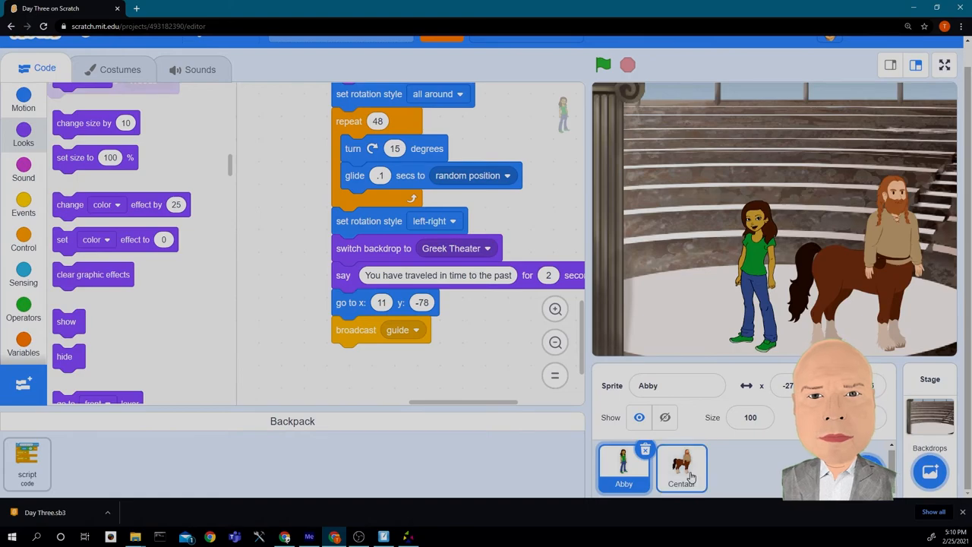
left_click(681, 466)
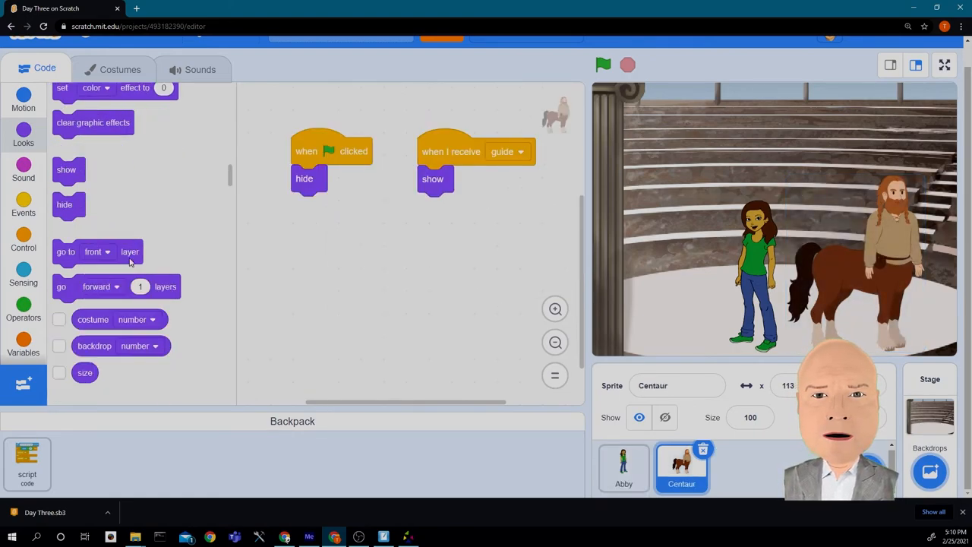
left_click(24, 167)
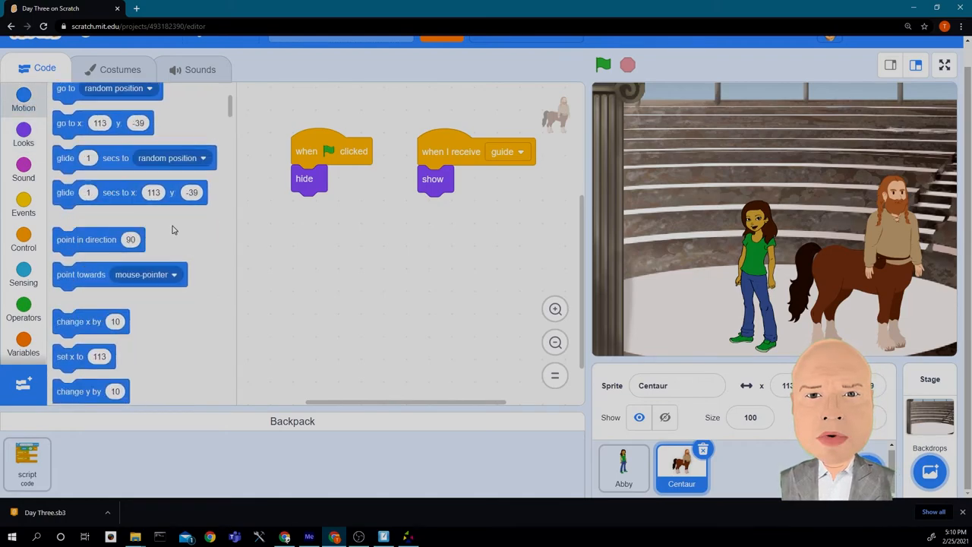
scroll("down", 3)
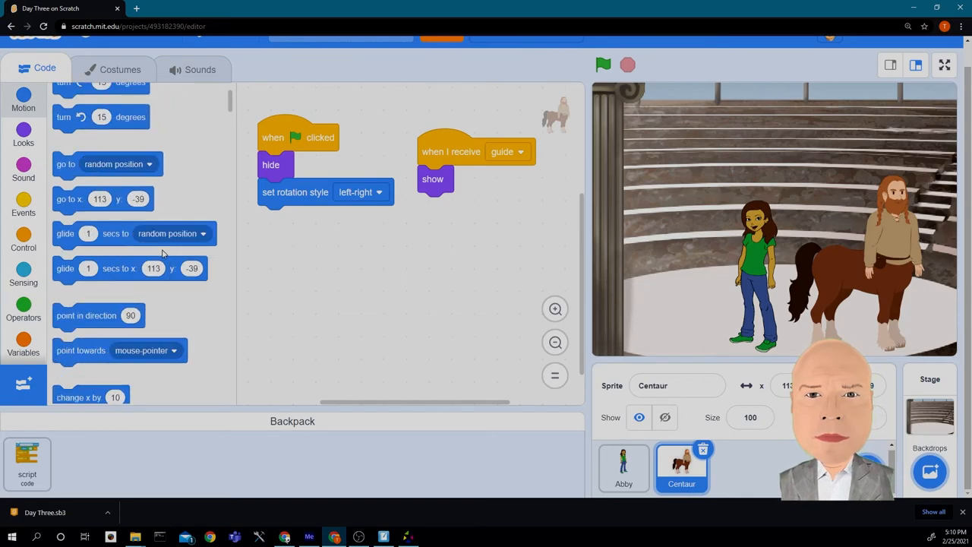
left_click_drag(86, 315, 254, 336)
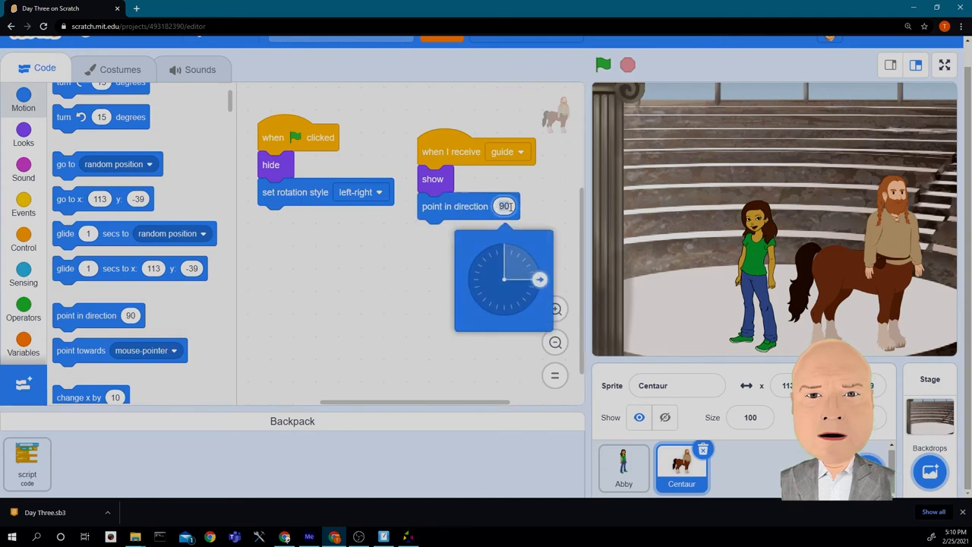
Point the Centaur in direction -90 when guide arrives and run the script to check it faces Abby.
left_click(467, 279)
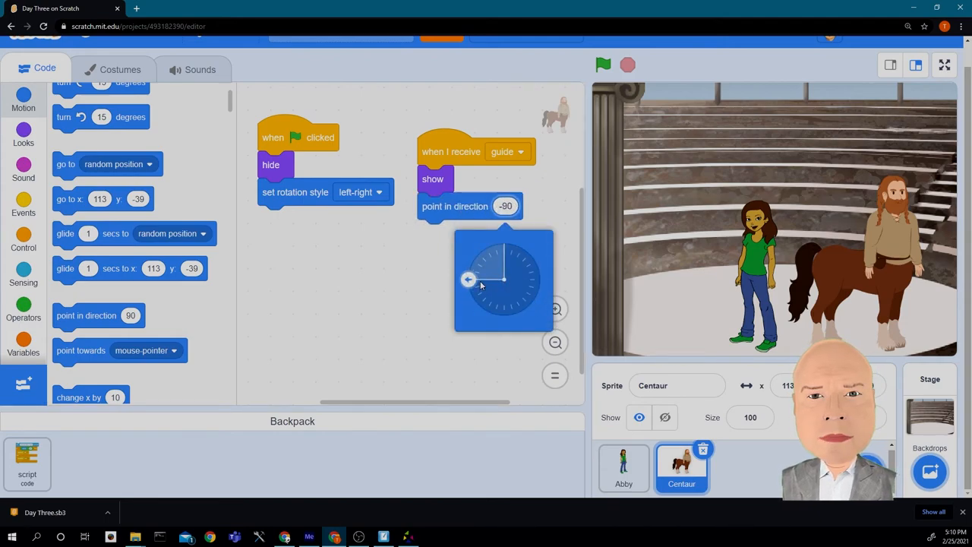
left_click(454, 206)
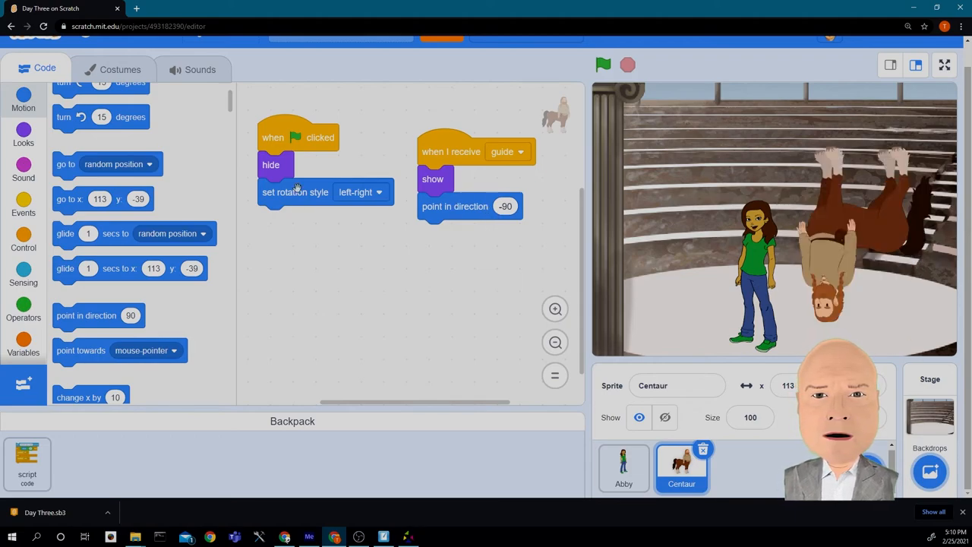
left_click(665, 417)
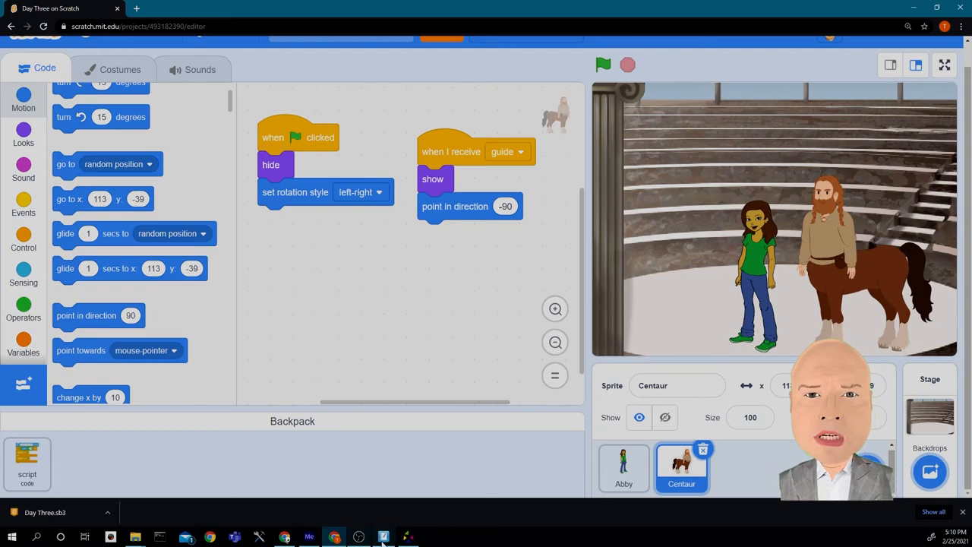
Draw a boxed 'Meets The guide' step in the SMART Notebook storyboard below the Greece box.
left_click(385, 535)
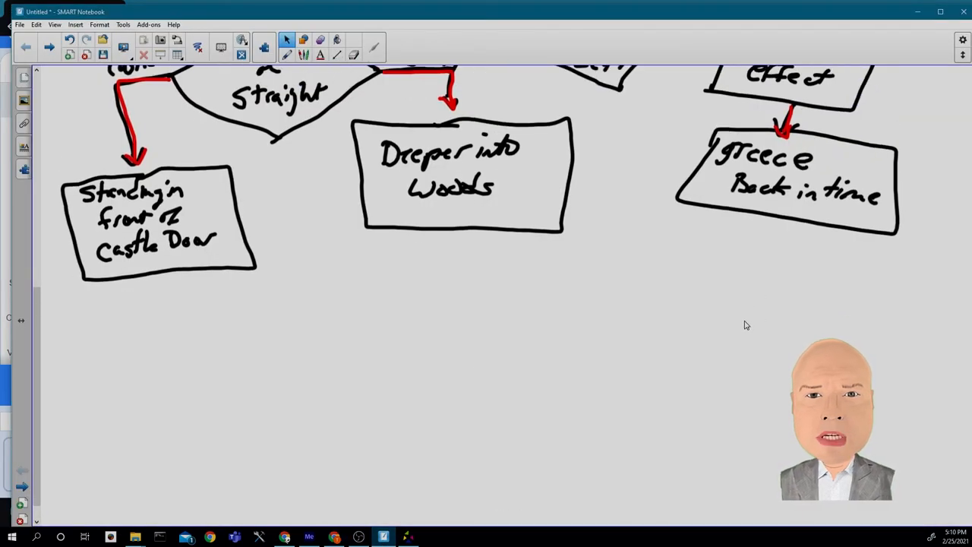
mouse_move(822, 328)
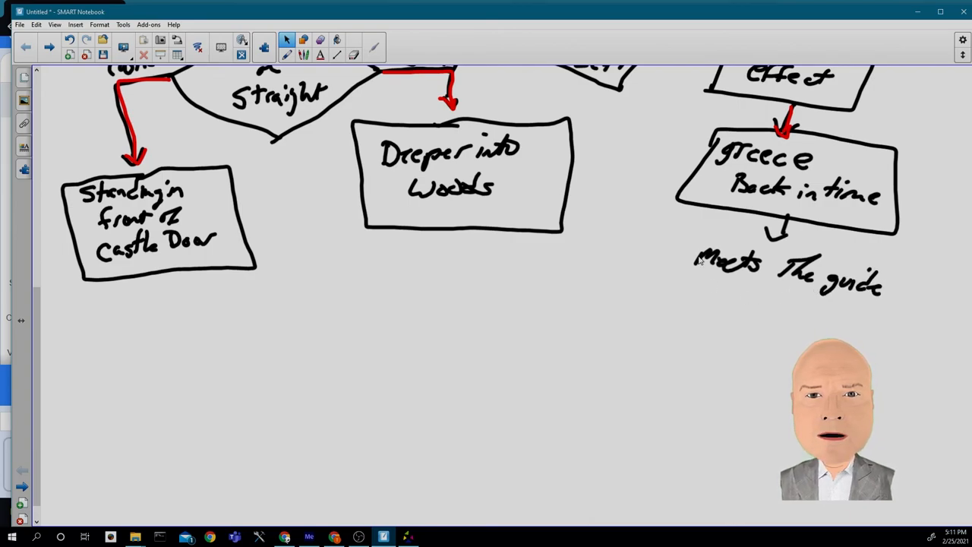
left_click_drag(675, 243, 934, 334)
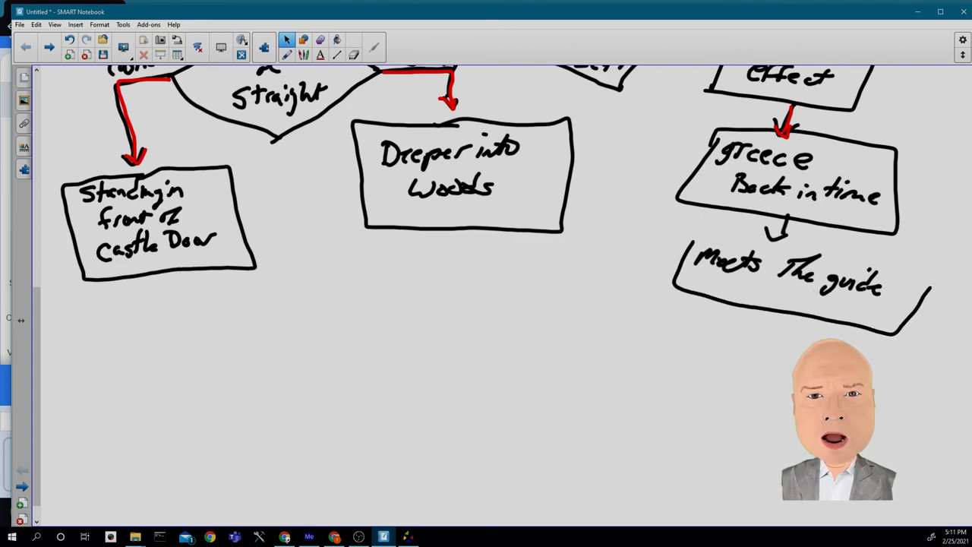